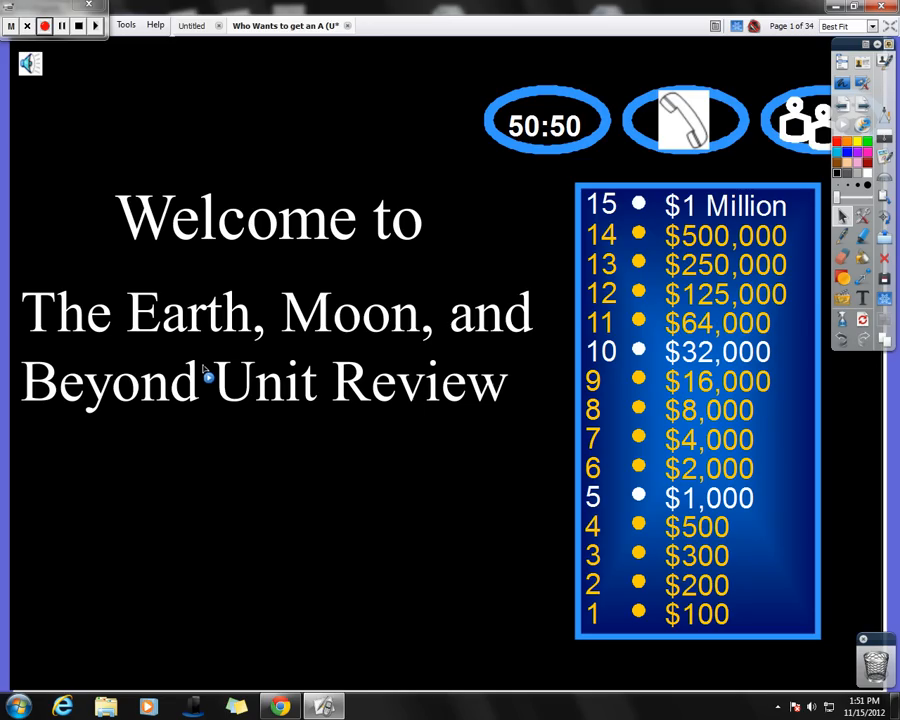
mouse_move(407, 470)
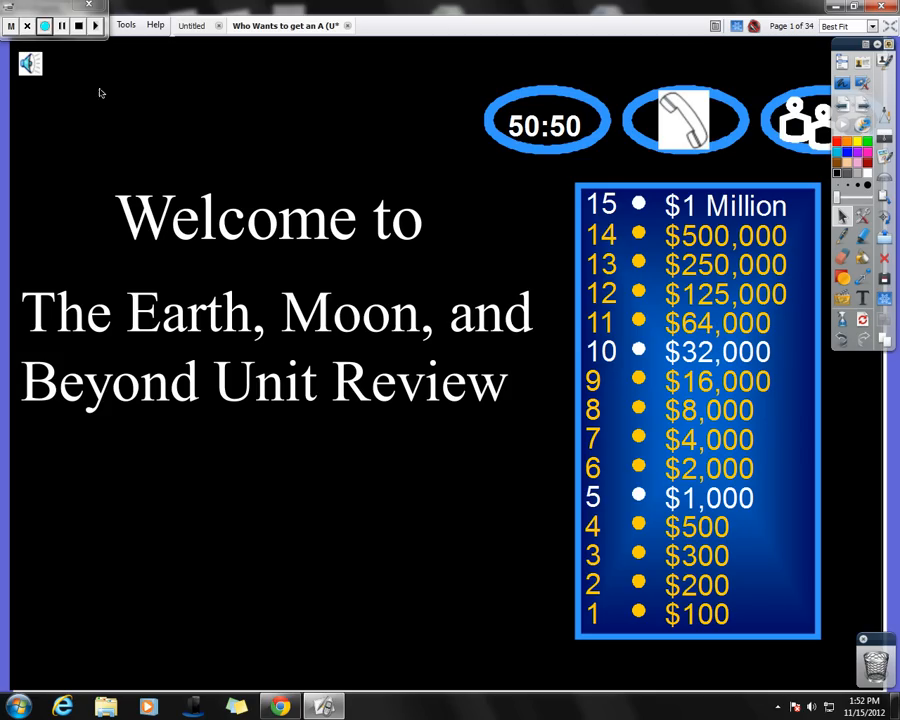
mouse_move(863, 105)
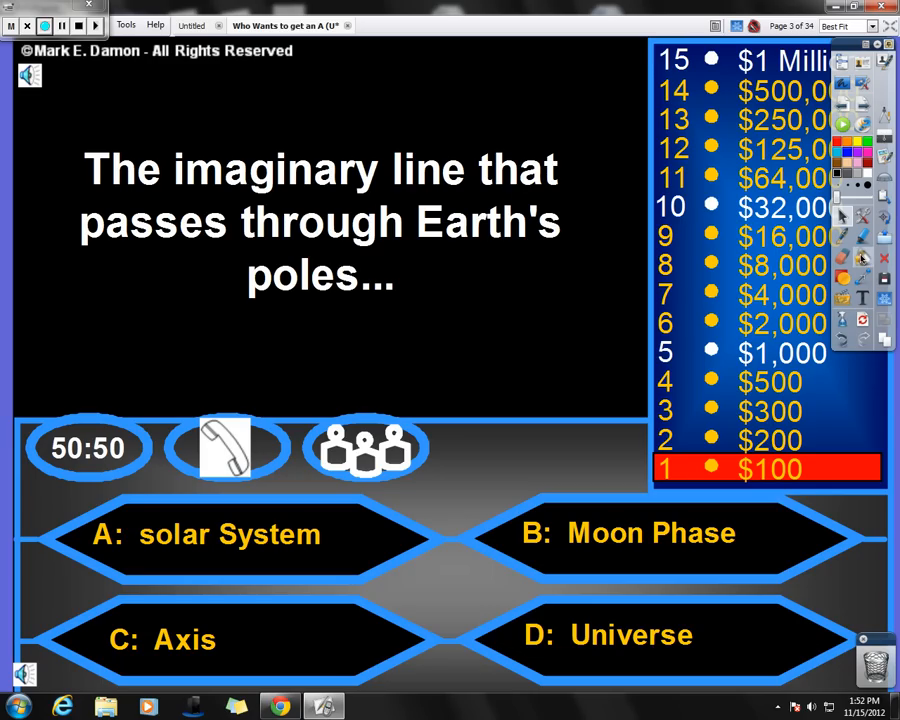
mouse_move(322, 624)
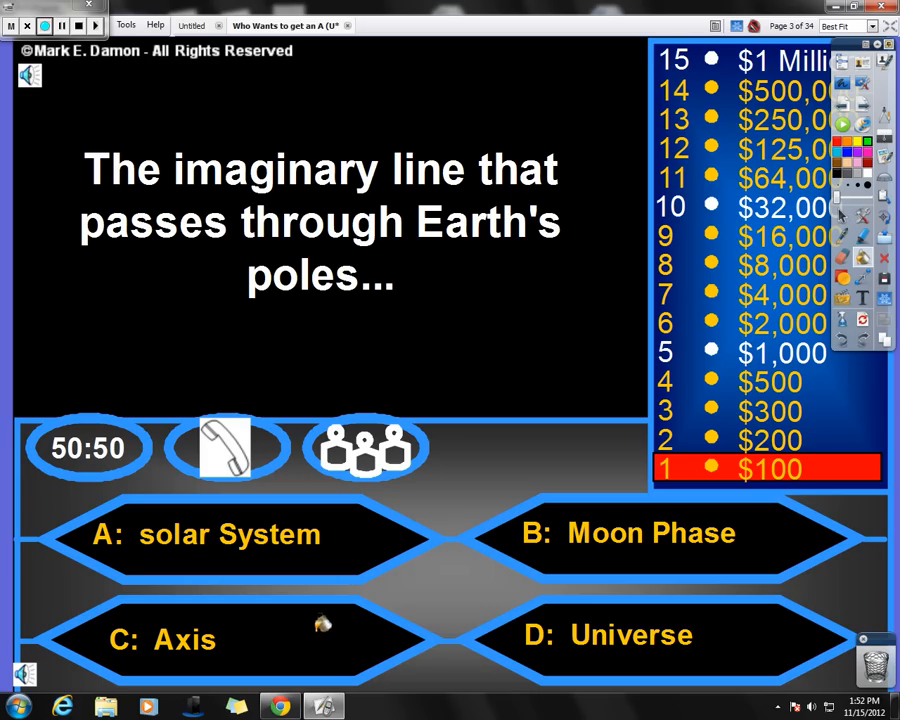
Mark C: Axis green as the correct answer to the $100 poles question.
click(180, 639)
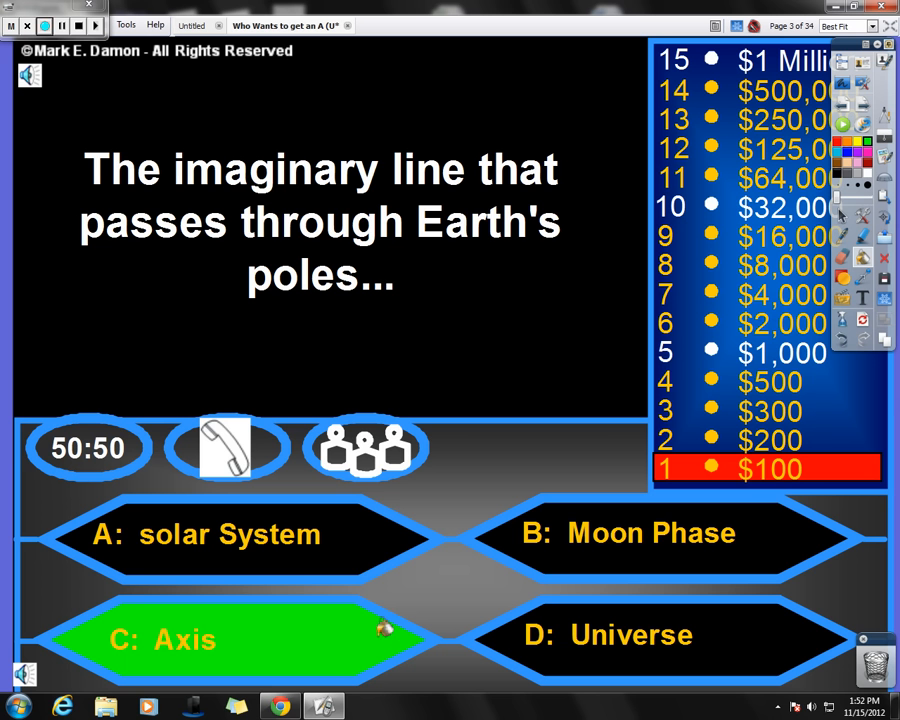
mouse_move(377, 593)
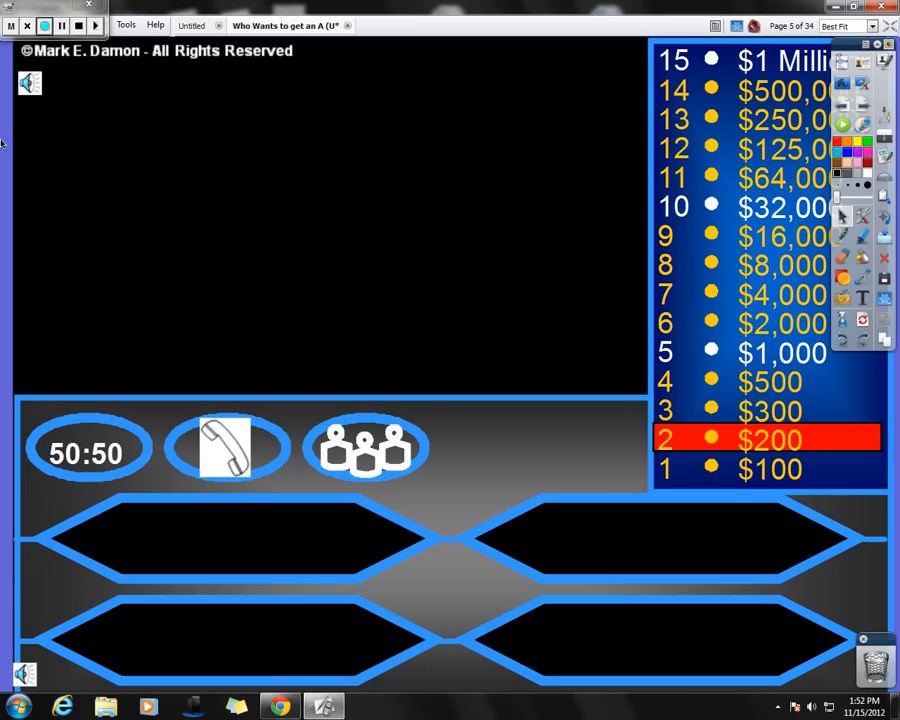
mouse_move(88, 161)
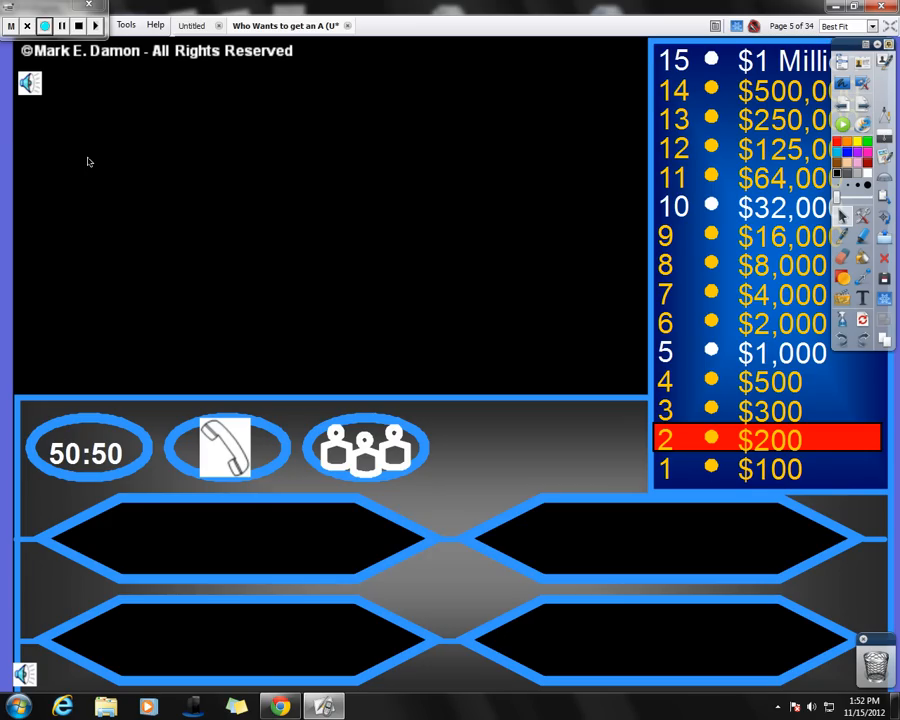
mouse_move(117, 189)
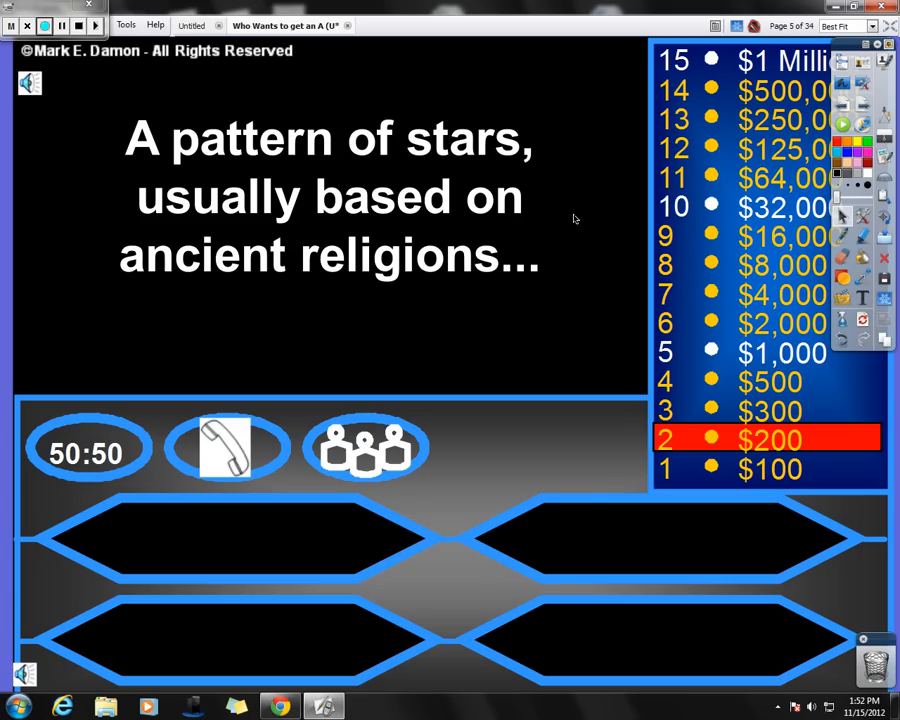
mouse_move(248, 233)
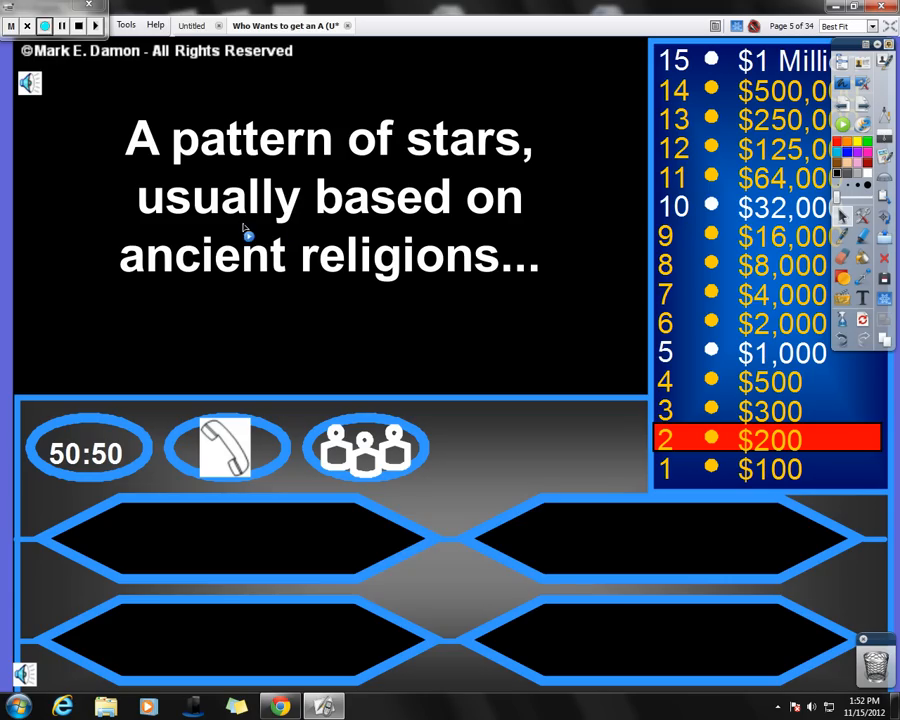
mouse_move(459, 523)
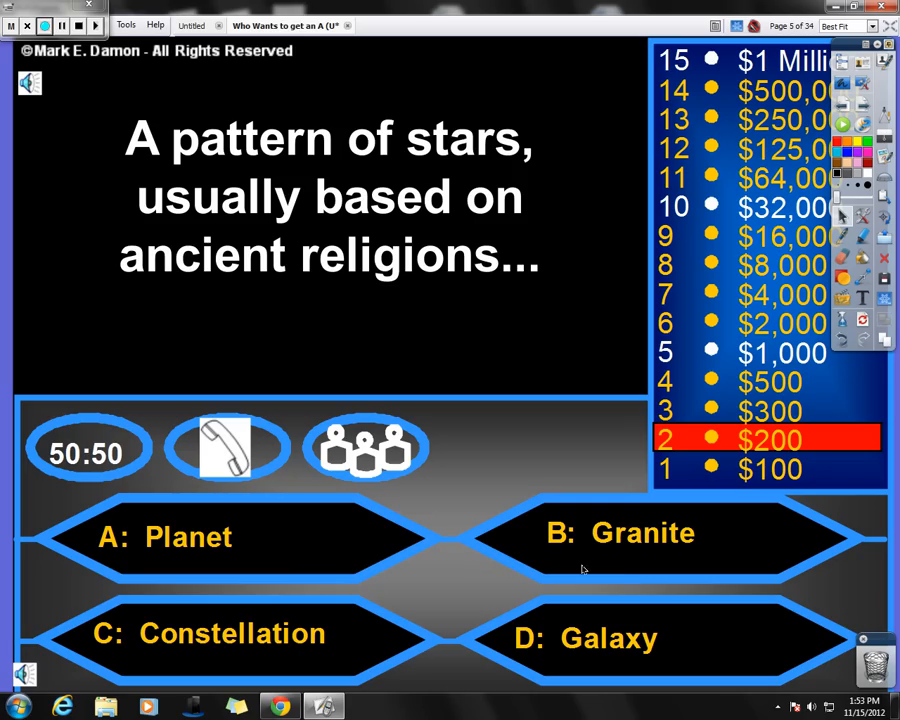
mouse_move(663, 666)
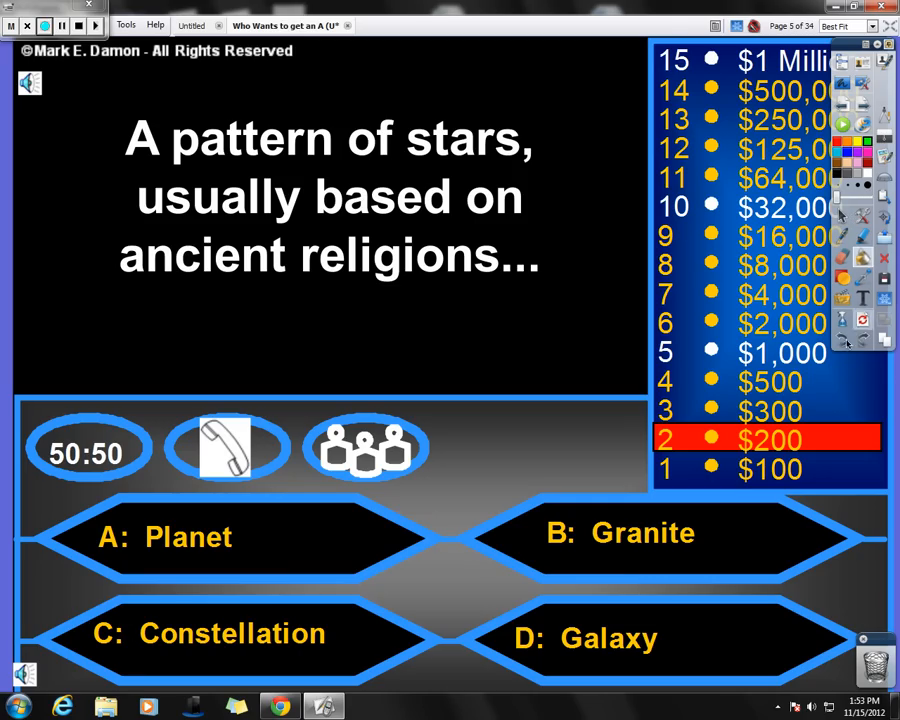
mouse_move(357, 635)
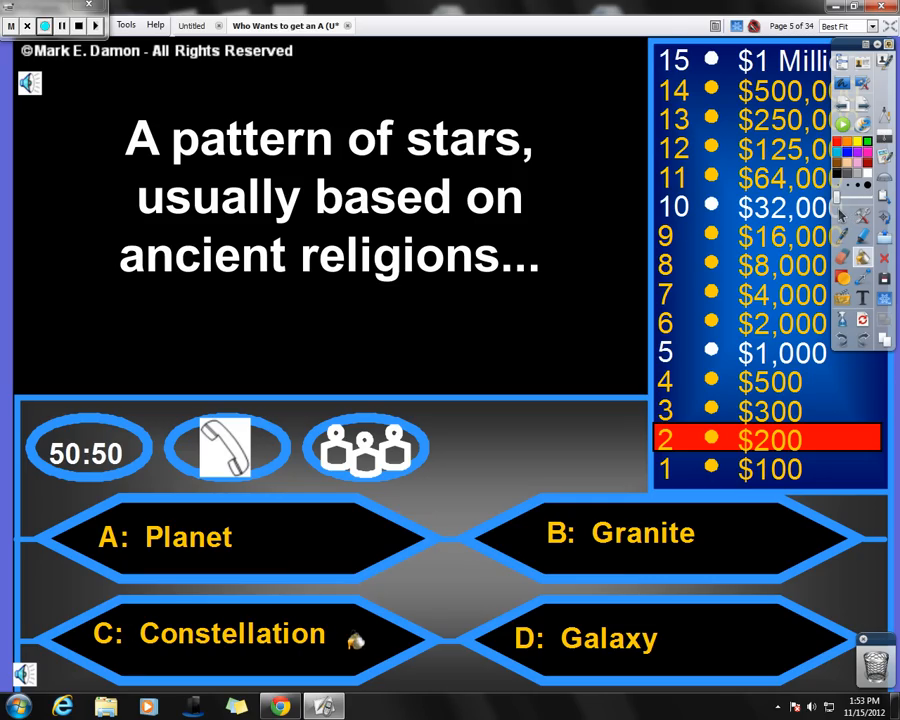
Choose C: Constellation as the answer to the $200 star-pattern question.
click(220, 633)
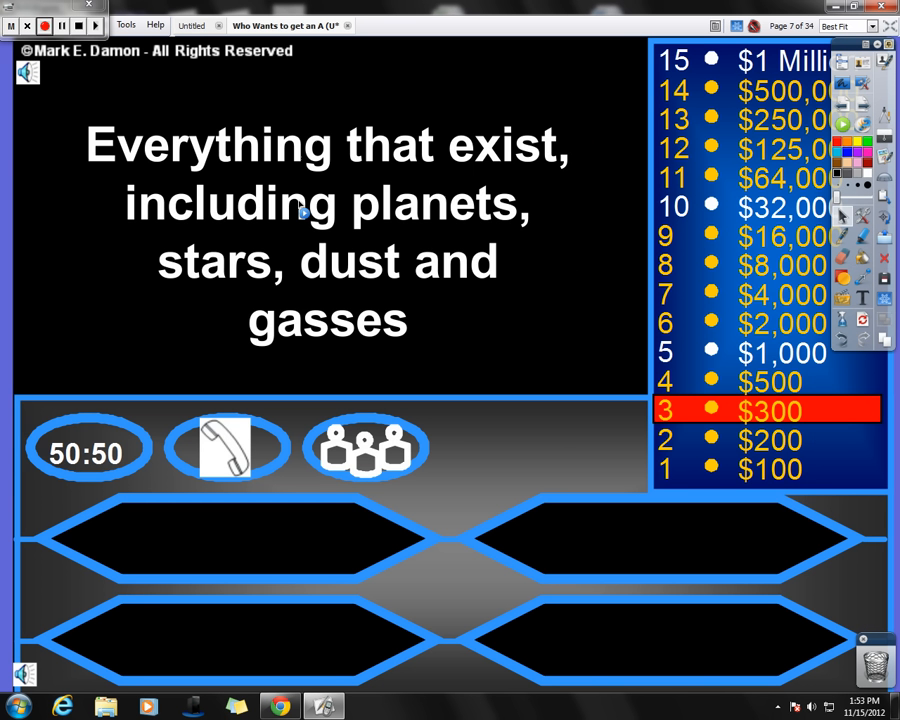
mouse_move(450, 190)
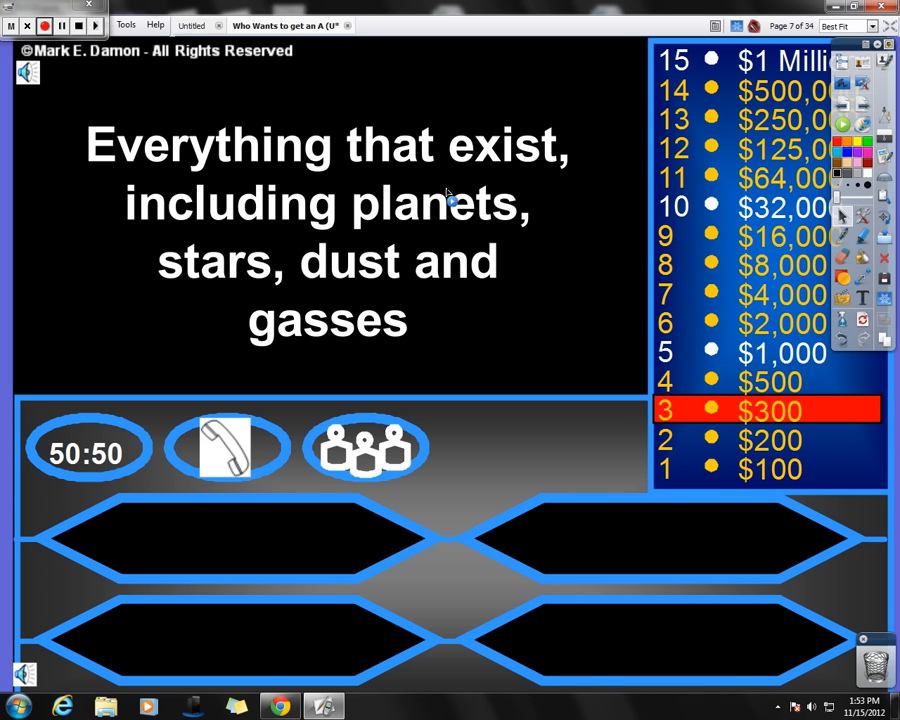
mouse_move(289, 169)
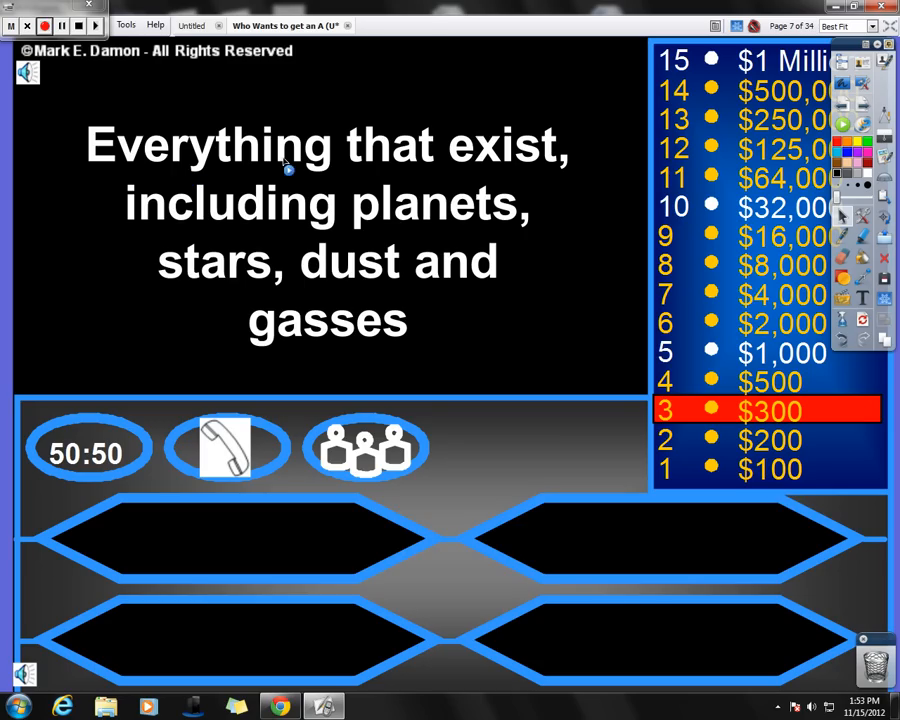
mouse_move(267, 292)
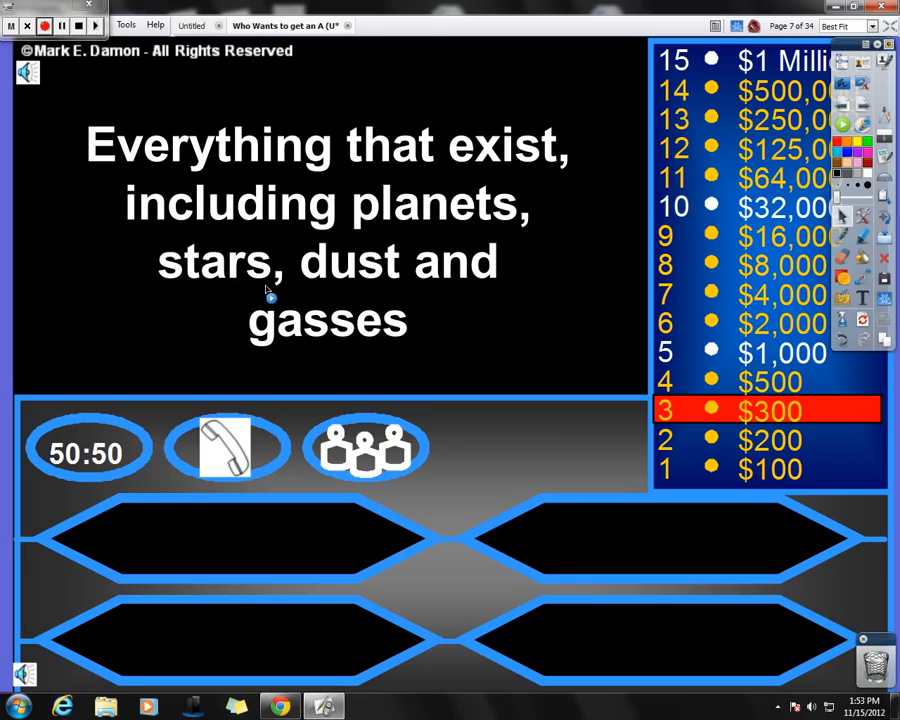
mouse_move(730, 270)
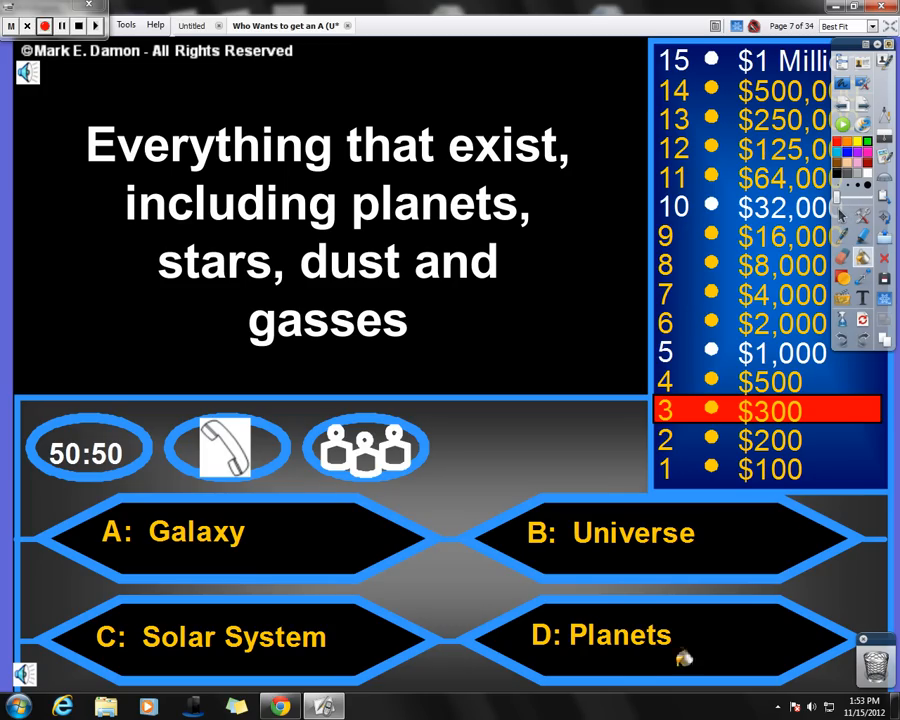
mouse_move(325, 655)
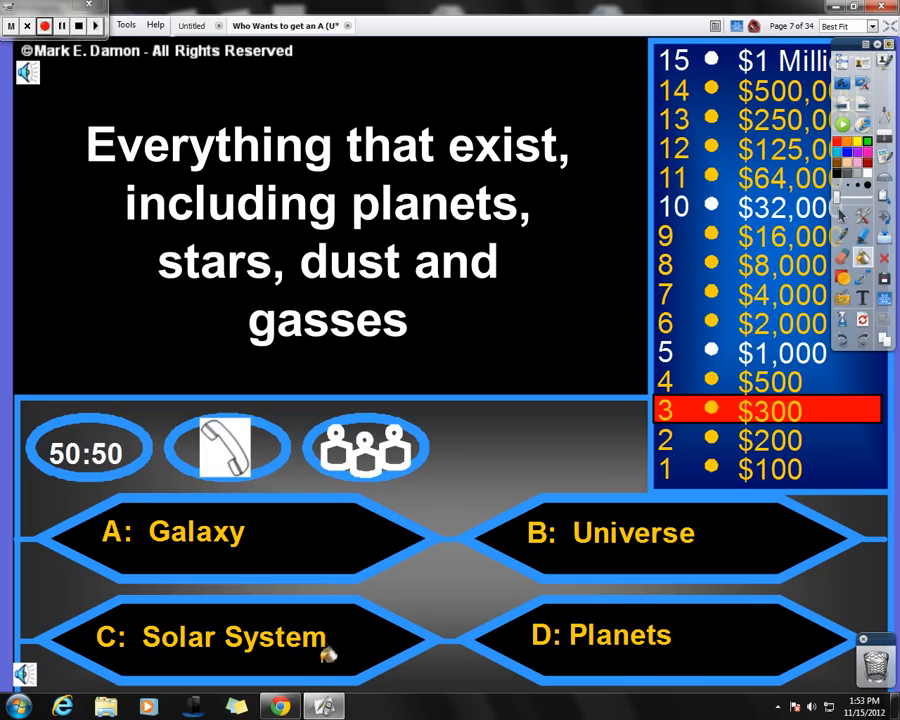
mouse_move(288, 662)
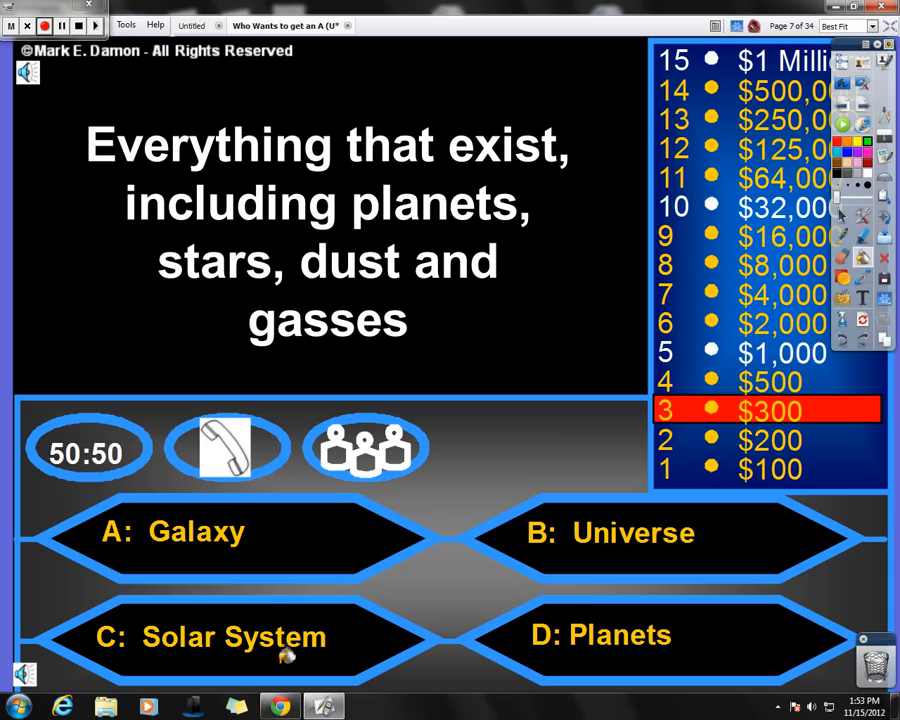
mouse_move(237, 534)
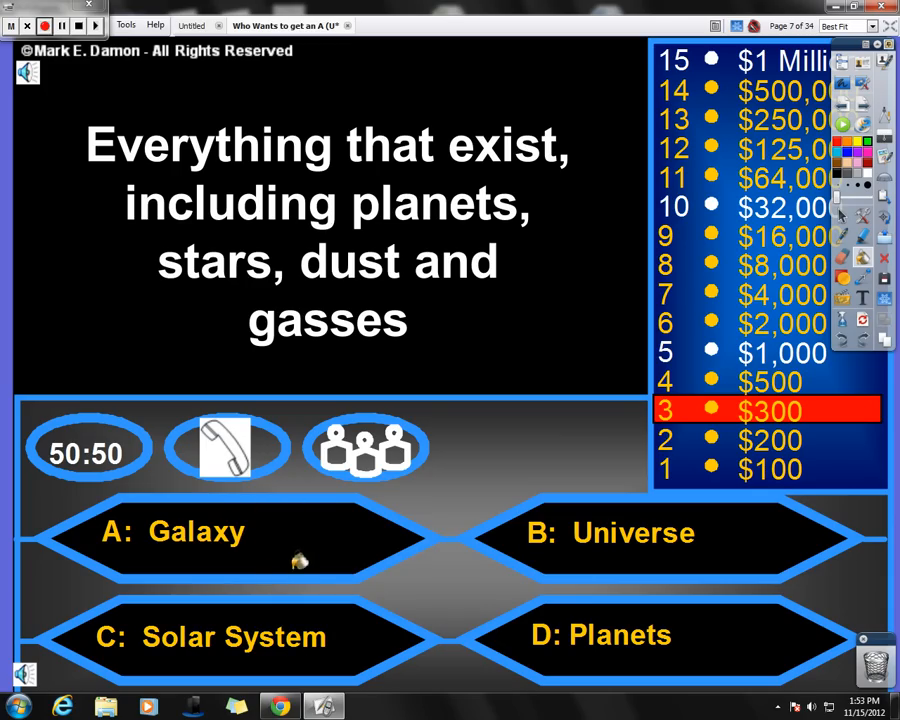
Mark B: Universe green as the correct answer to the $300 question.
click(633, 533)
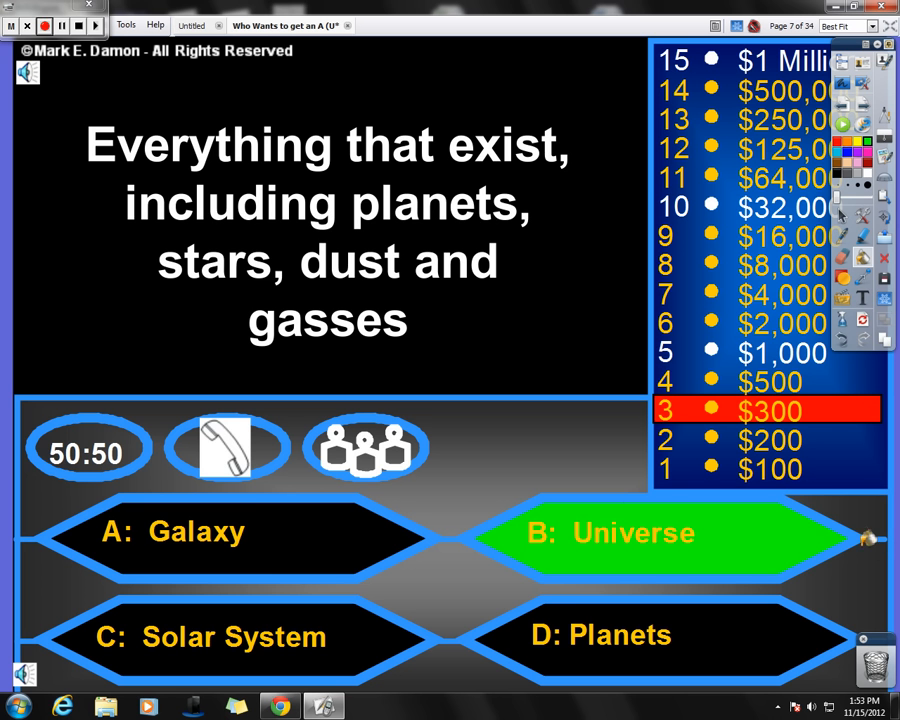
mouse_move(372, 143)
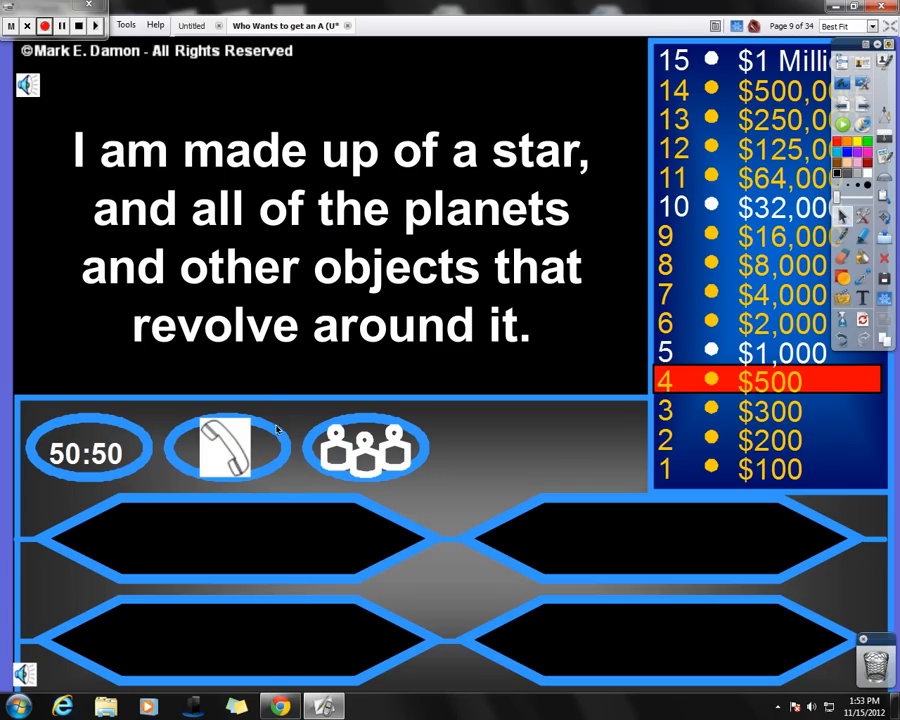
mouse_move(300, 432)
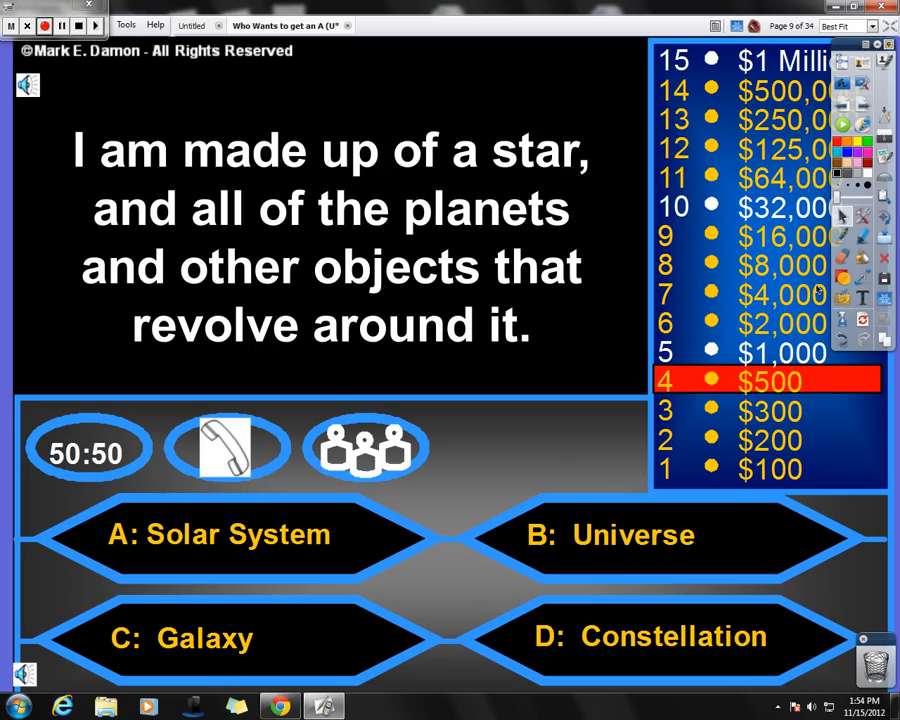
mouse_move(331, 170)
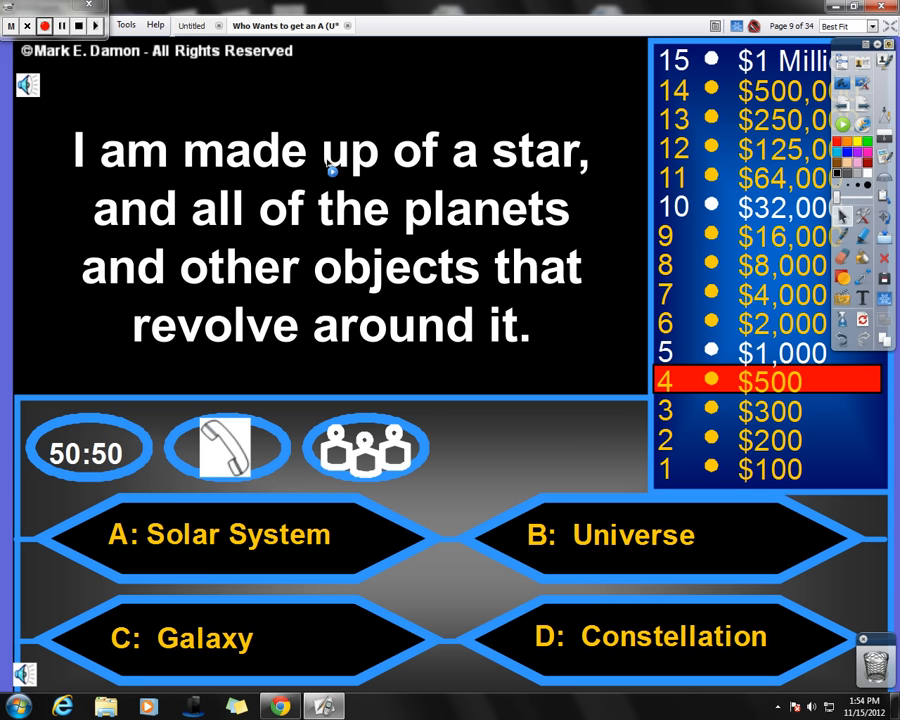
mouse_move(530, 185)
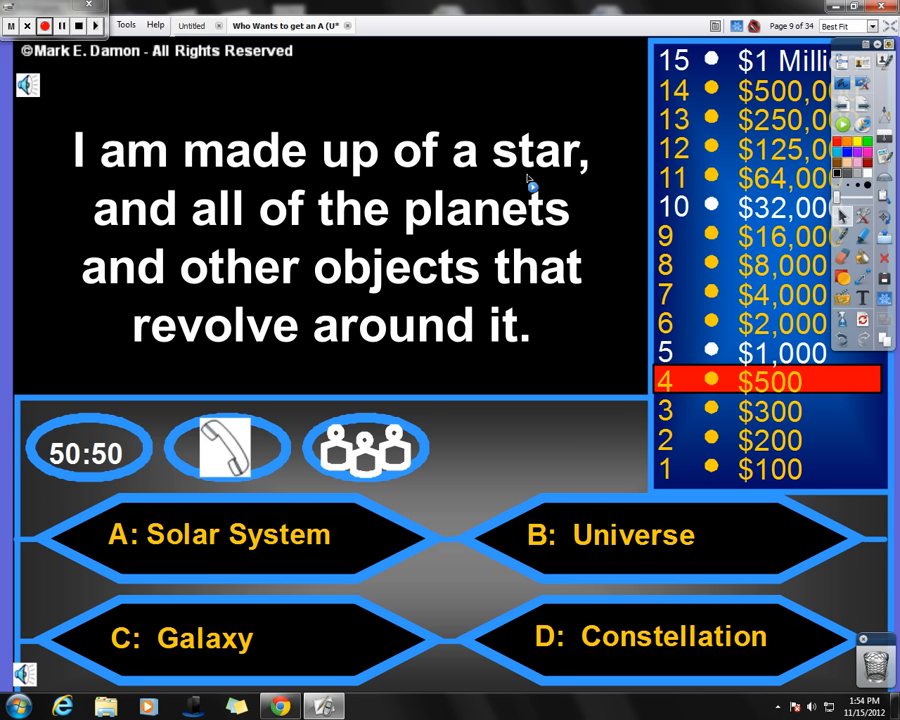
mouse_move(884, 200)
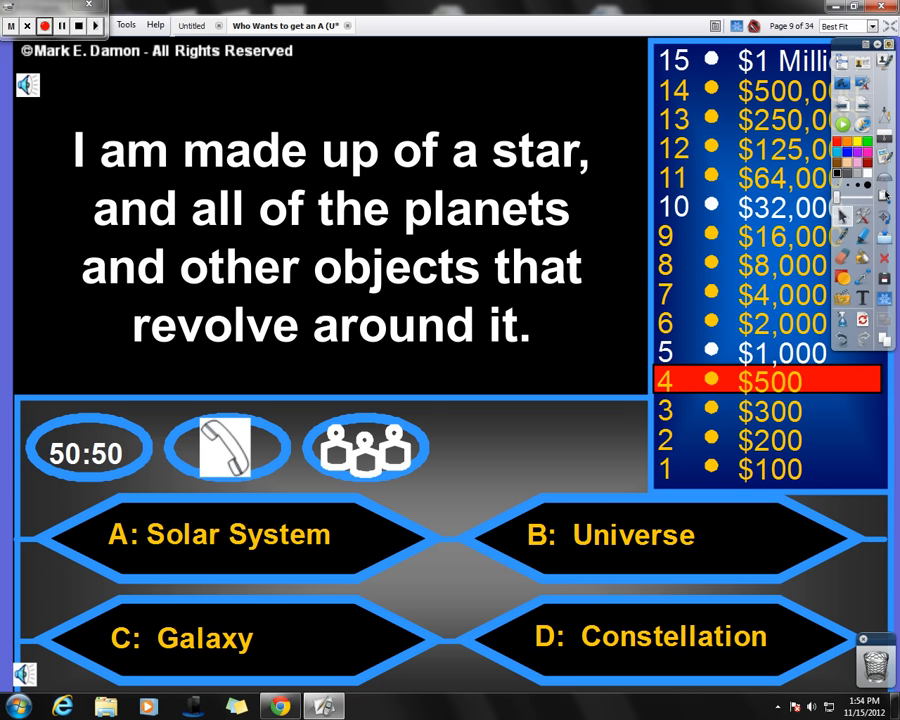
mouse_move(390, 670)
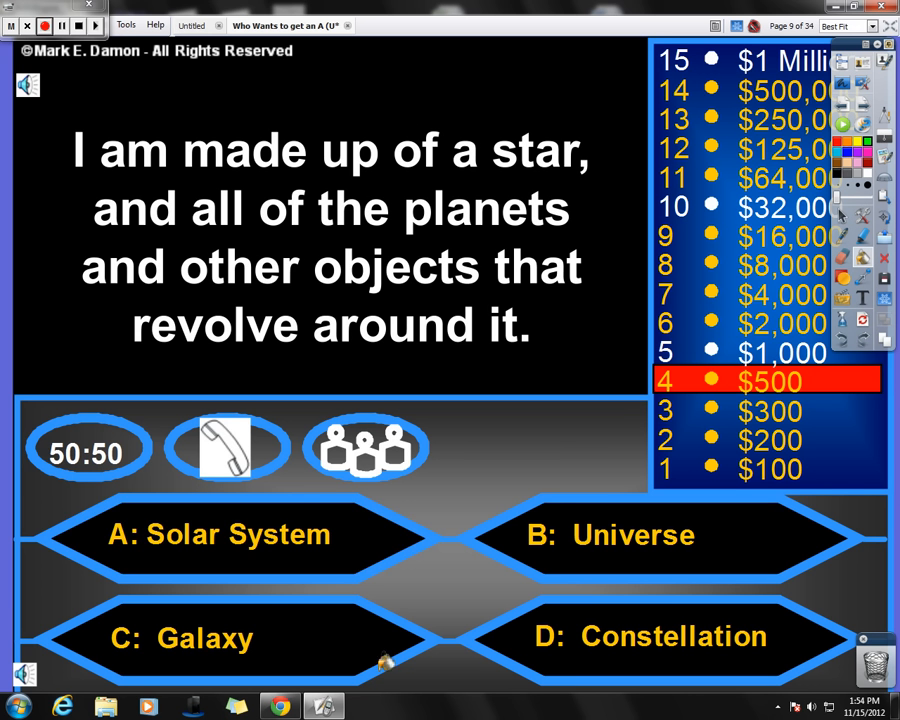
Mark A: Solar System green as the correct answer to the $500 question.
click(225, 535)
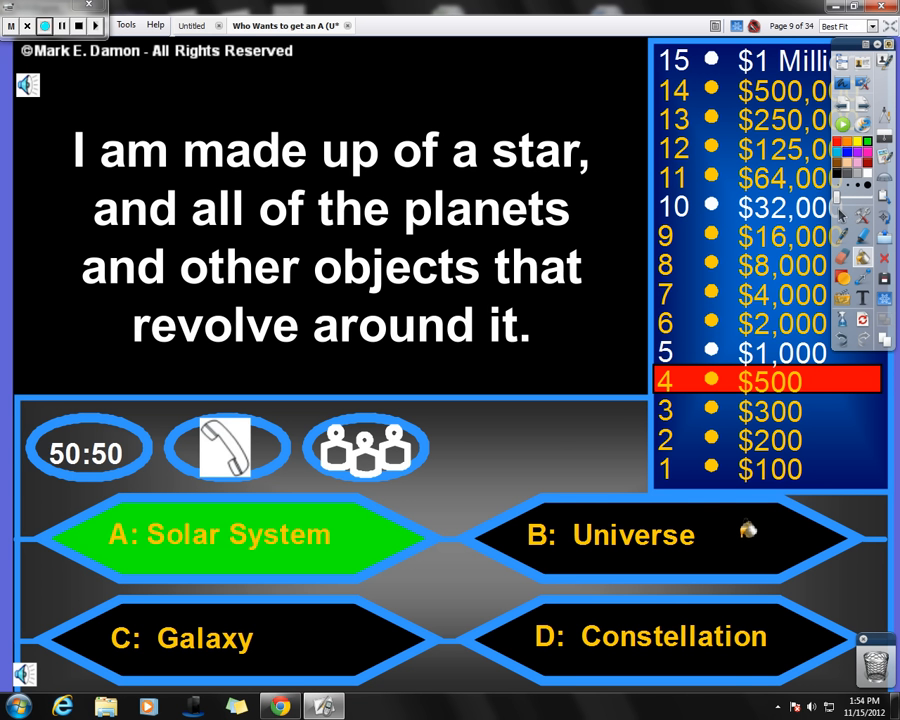
mouse_move(805, 475)
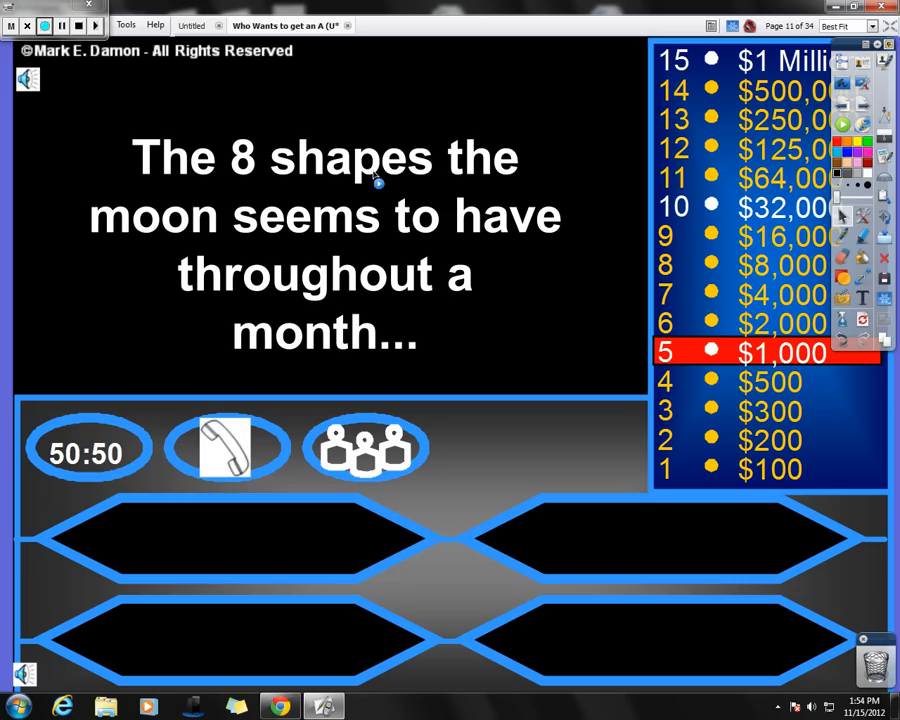
mouse_move(263, 170)
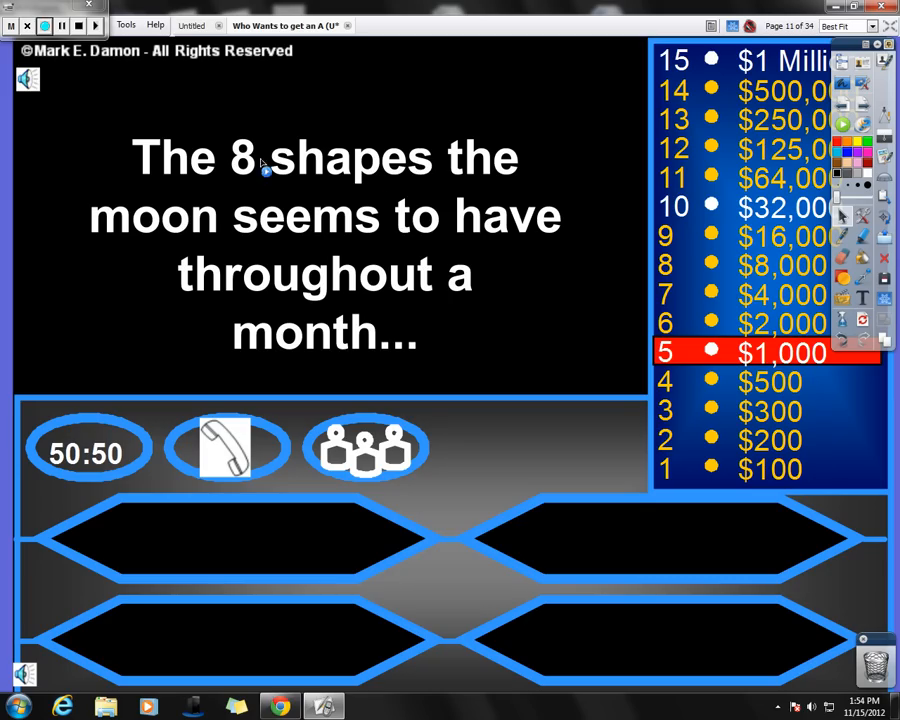
mouse_move(338, 168)
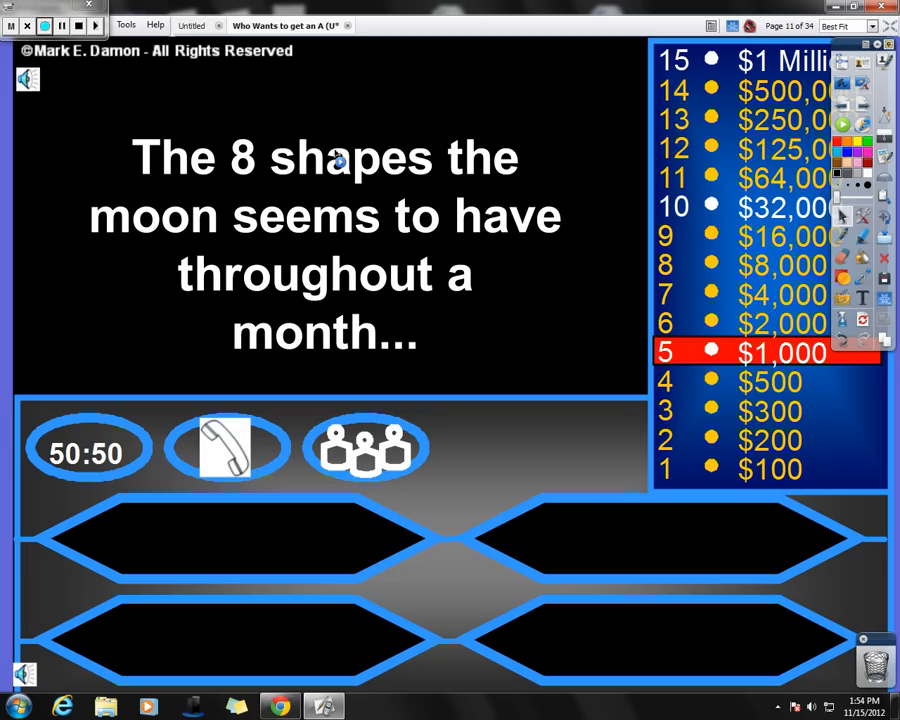
mouse_move(353, 339)
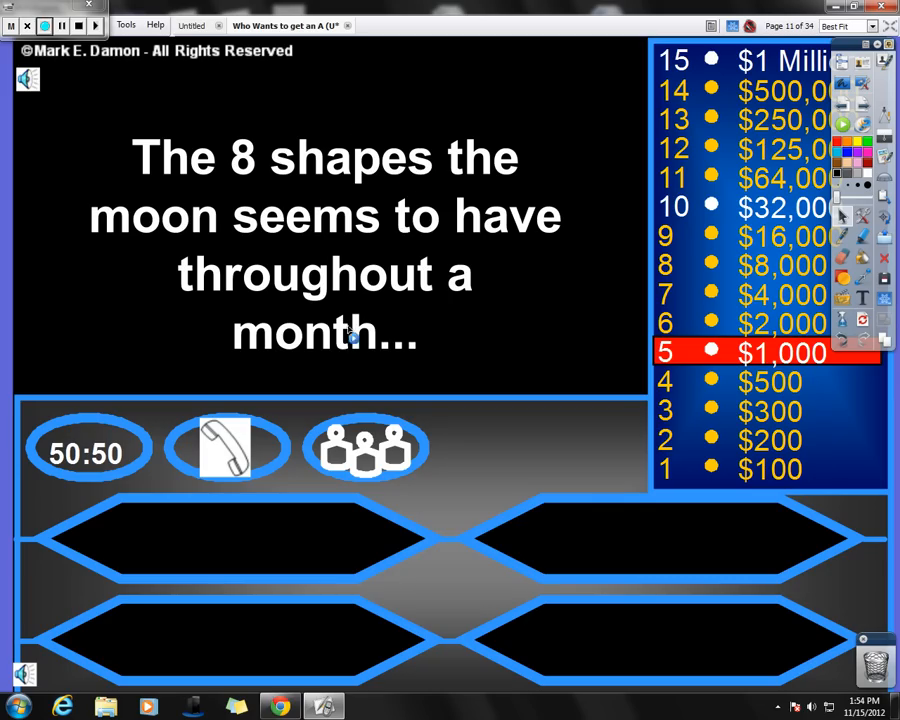
mouse_move(393, 322)
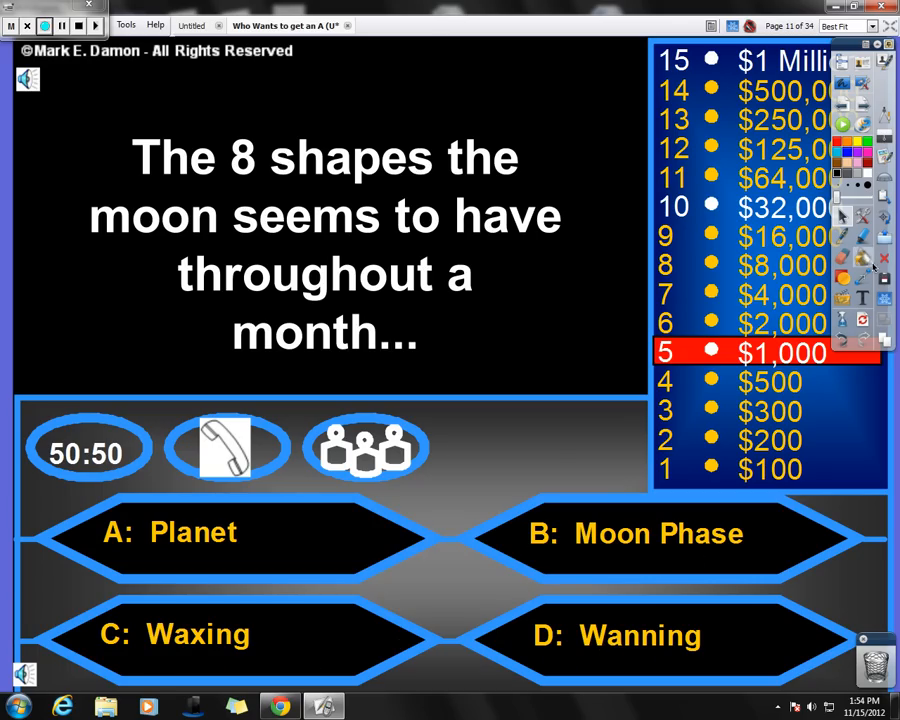
Mark B: Moon Phase green as the correct answer to the $1,000 question.
click(658, 534)
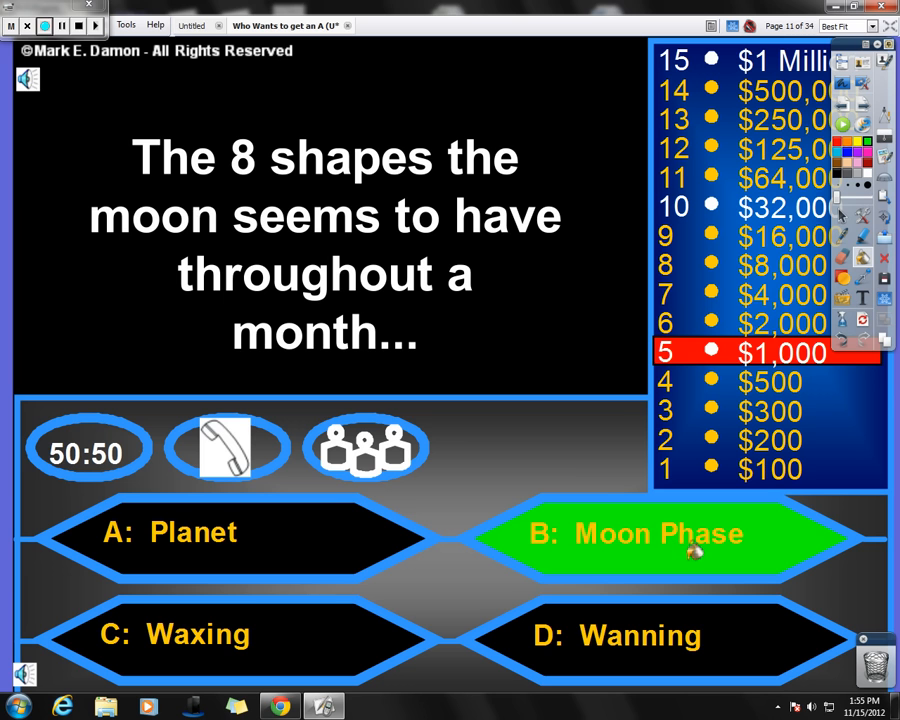
mouse_move(660, 377)
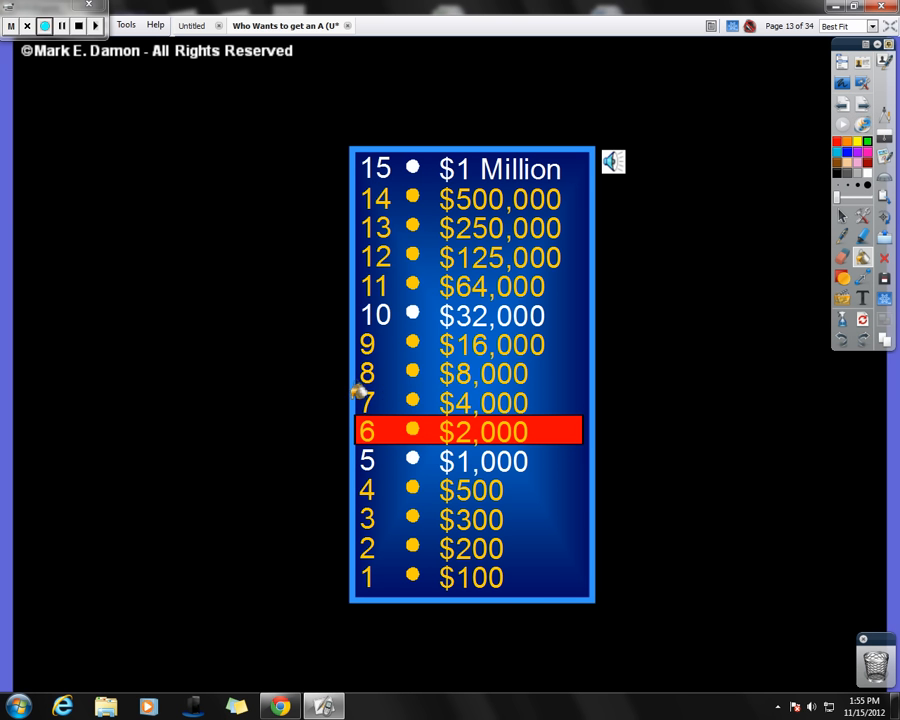
Advance to the $2,000 star classification question and choose D: Color and brightness.
click(107, 27)
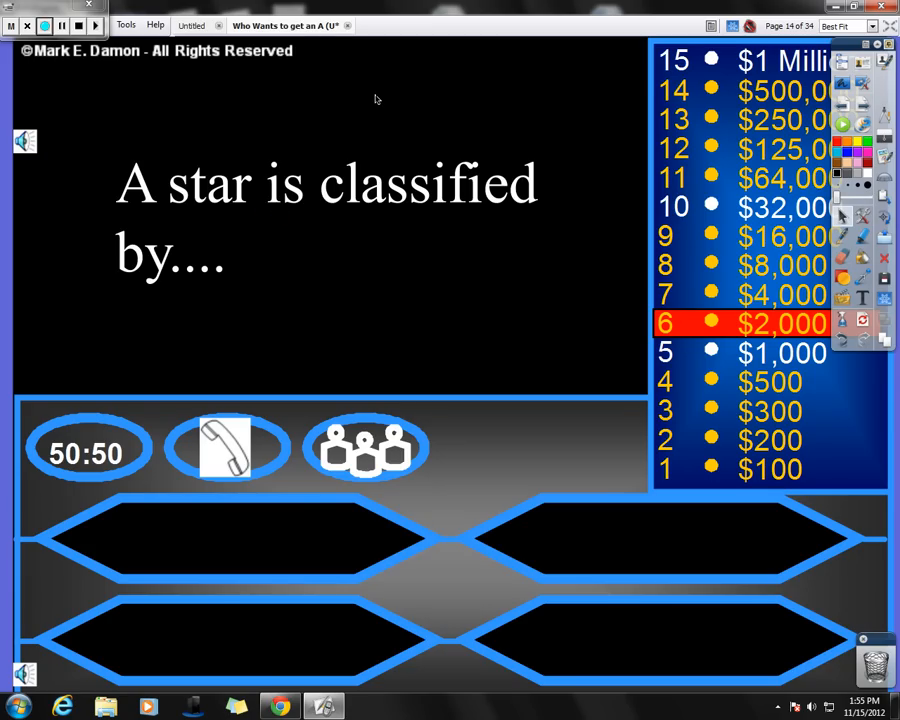
mouse_move(227, 550)
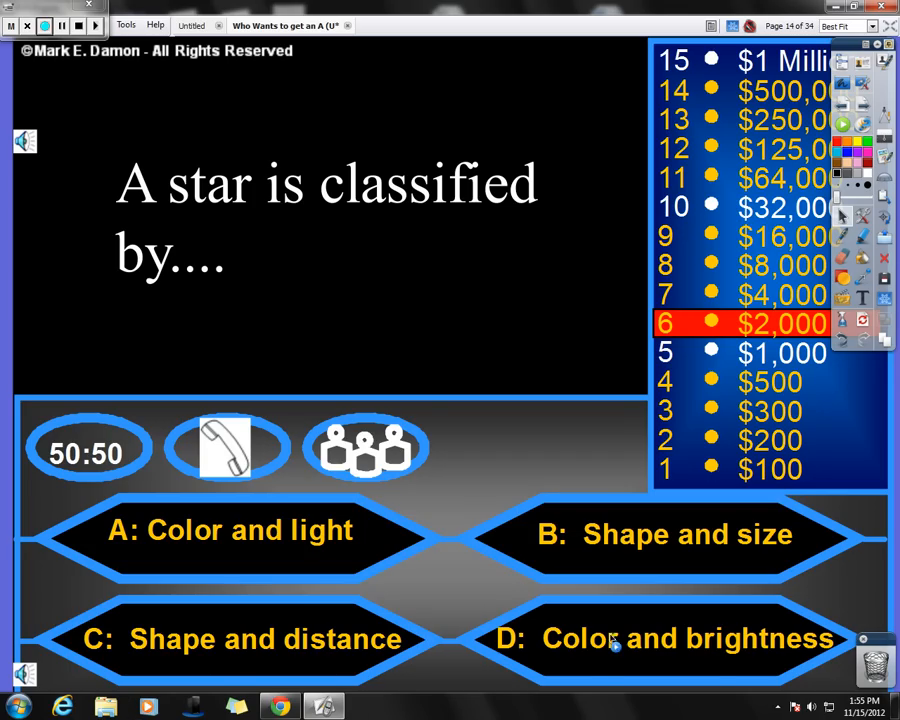
mouse_move(790, 660)
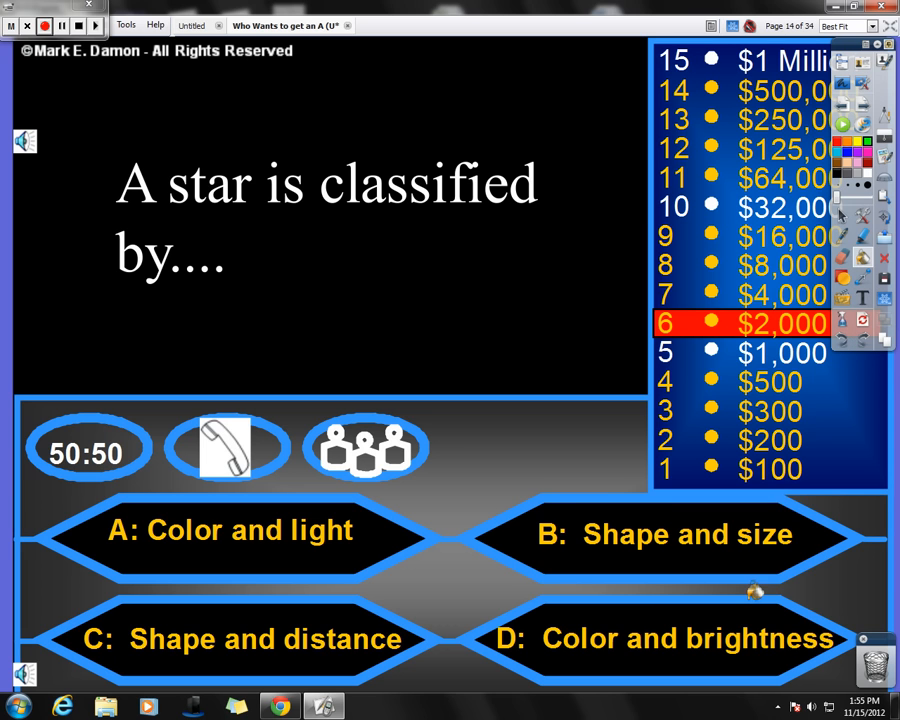
click(668, 640)
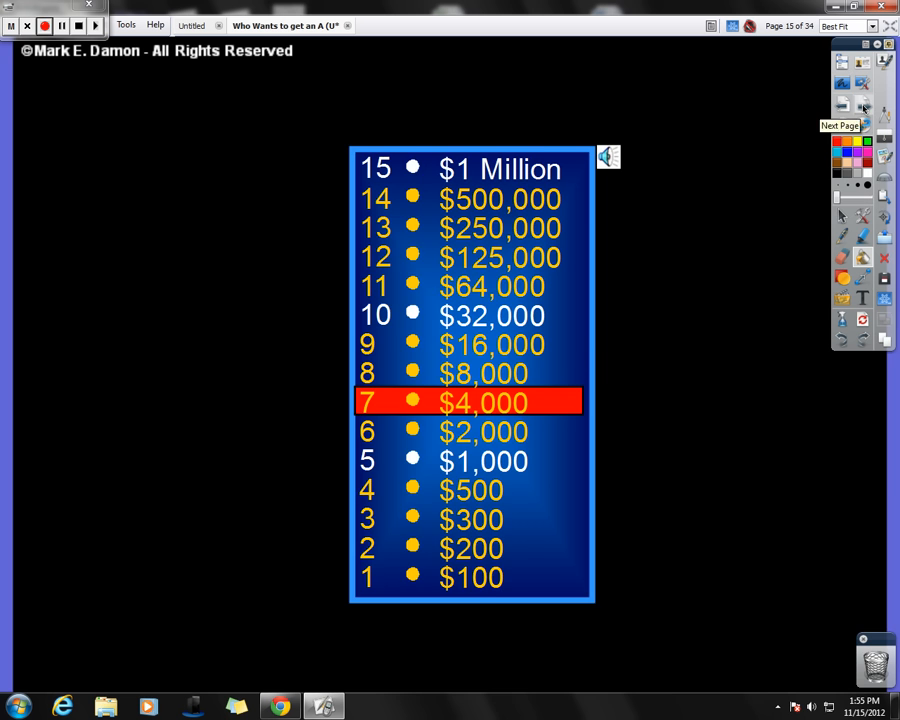
Move to the $4,000 one-year question and choose A: Earth to orbit the Sun.
click(870, 100)
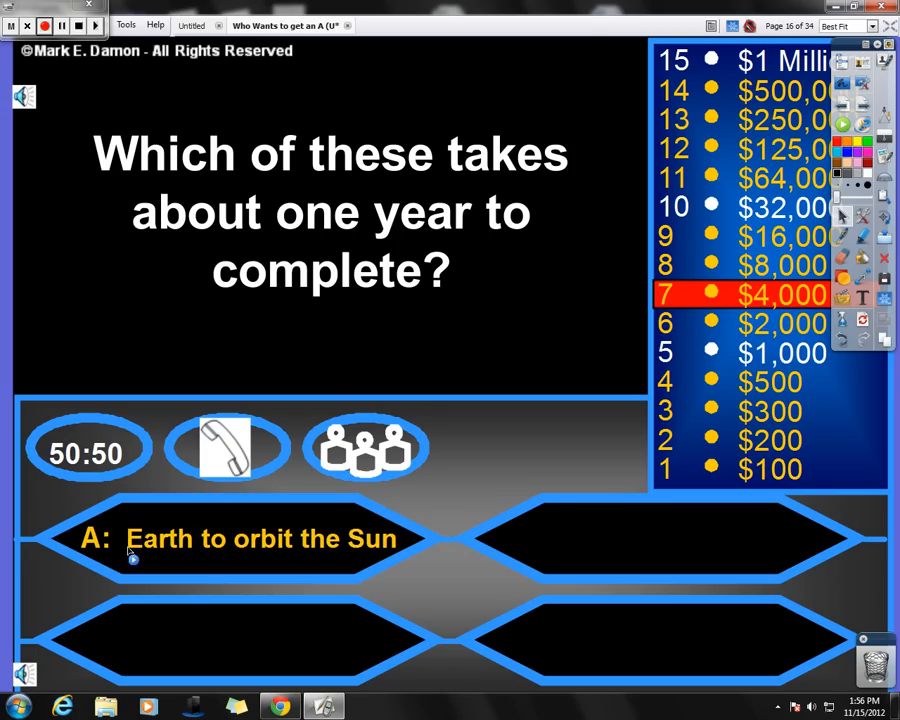
mouse_move(322, 560)
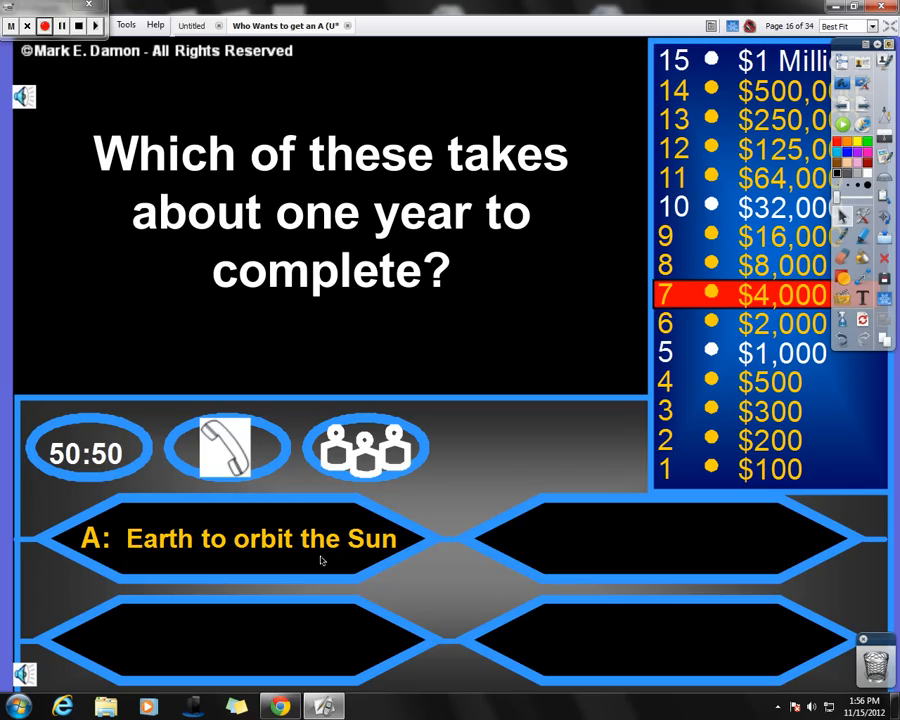
mouse_move(267, 563)
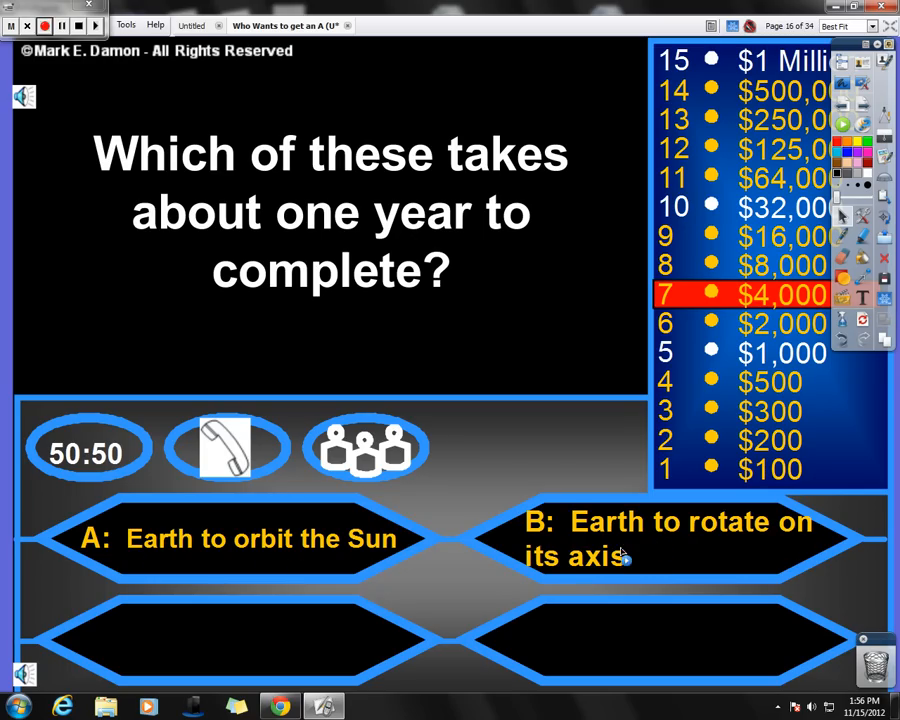
mouse_move(578, 567)
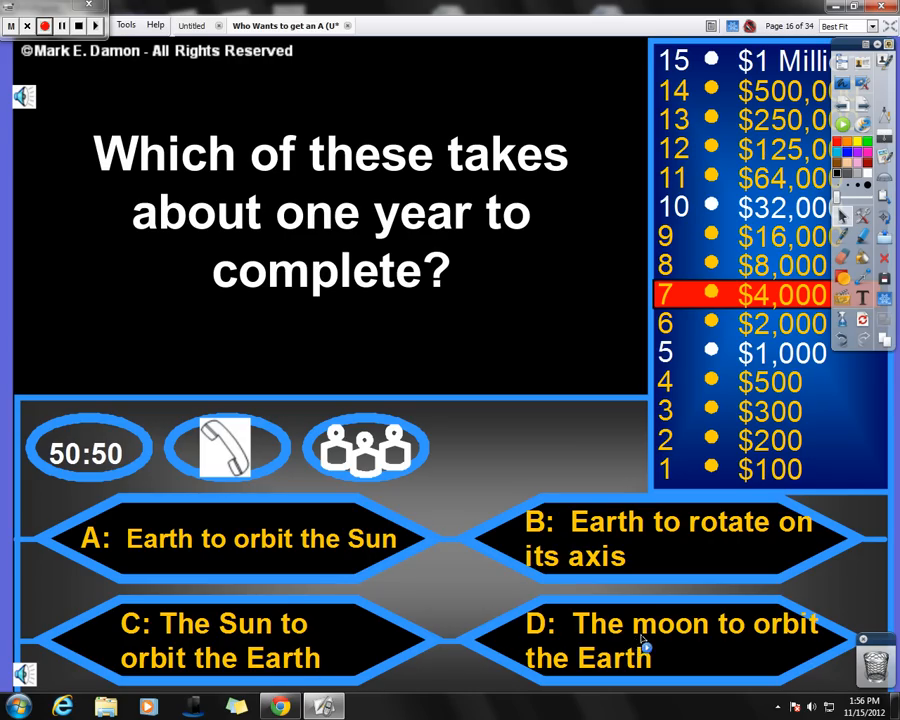
mouse_move(660, 658)
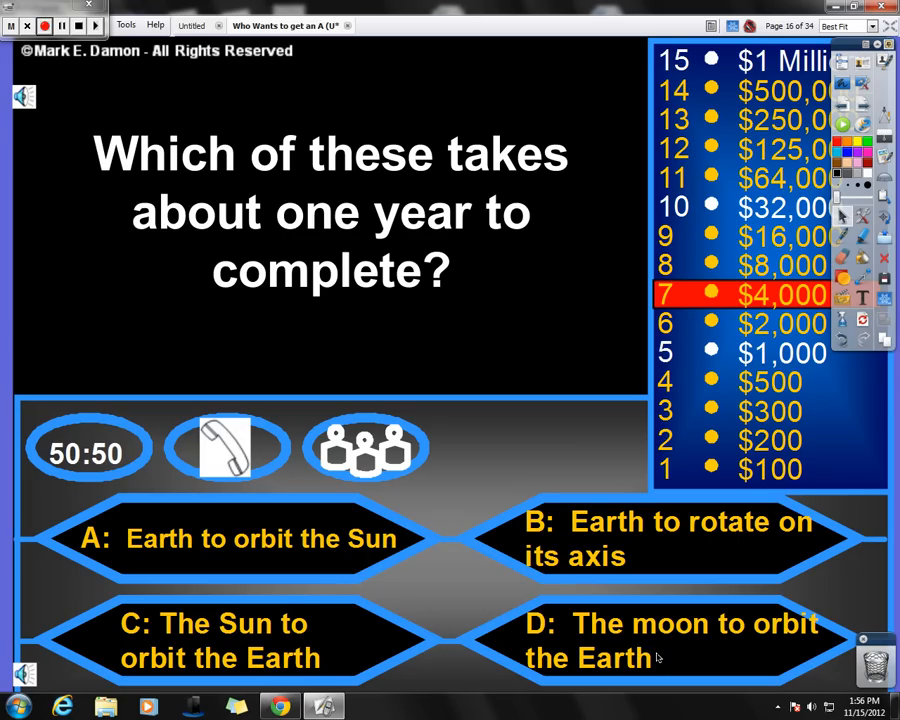
mouse_move(680, 653)
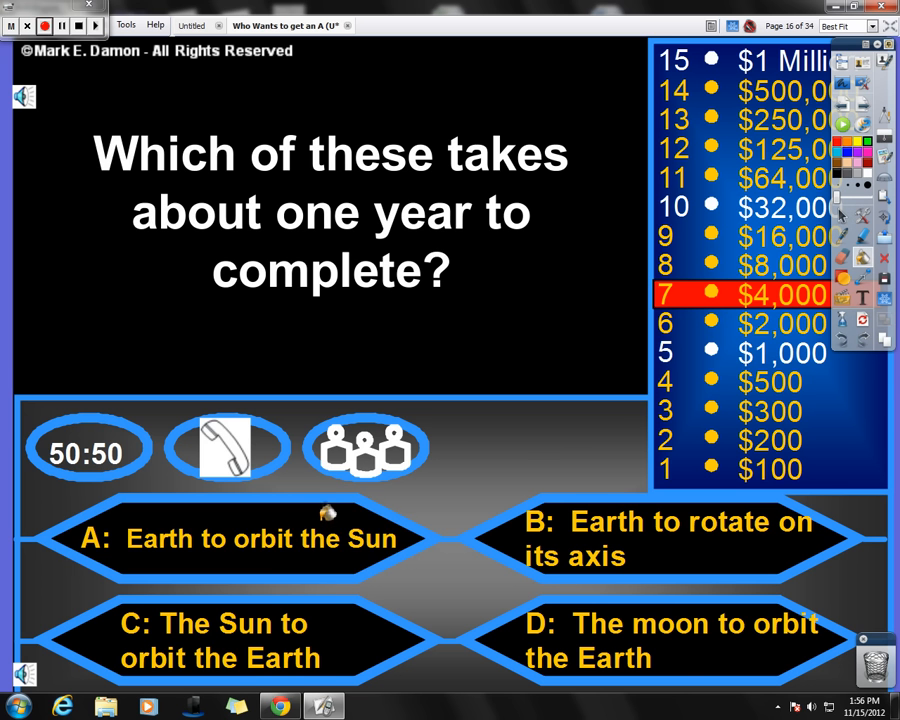
click(250, 540)
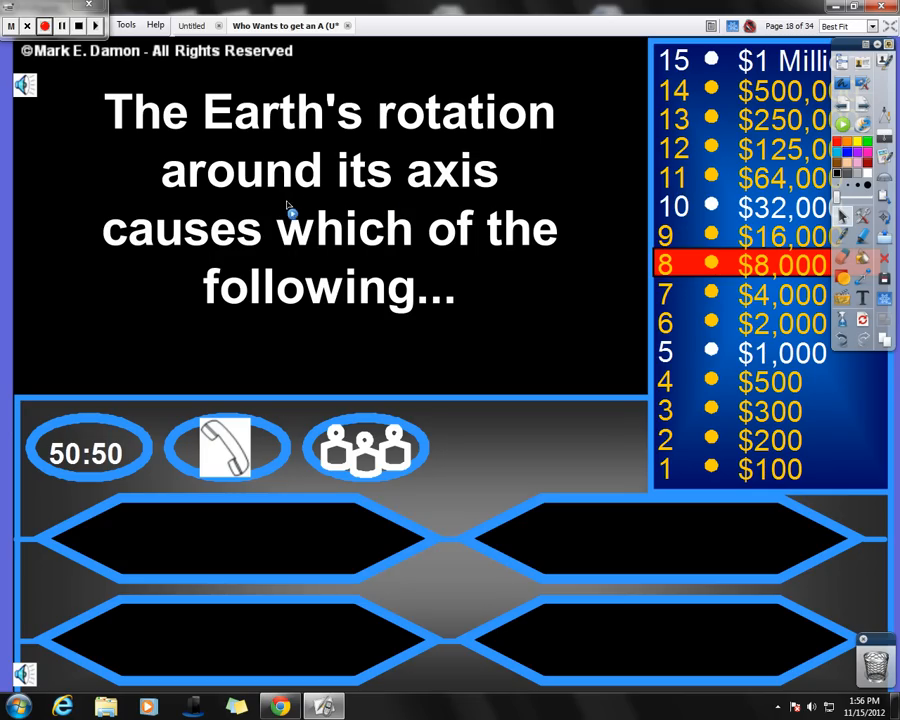
mouse_move(357, 255)
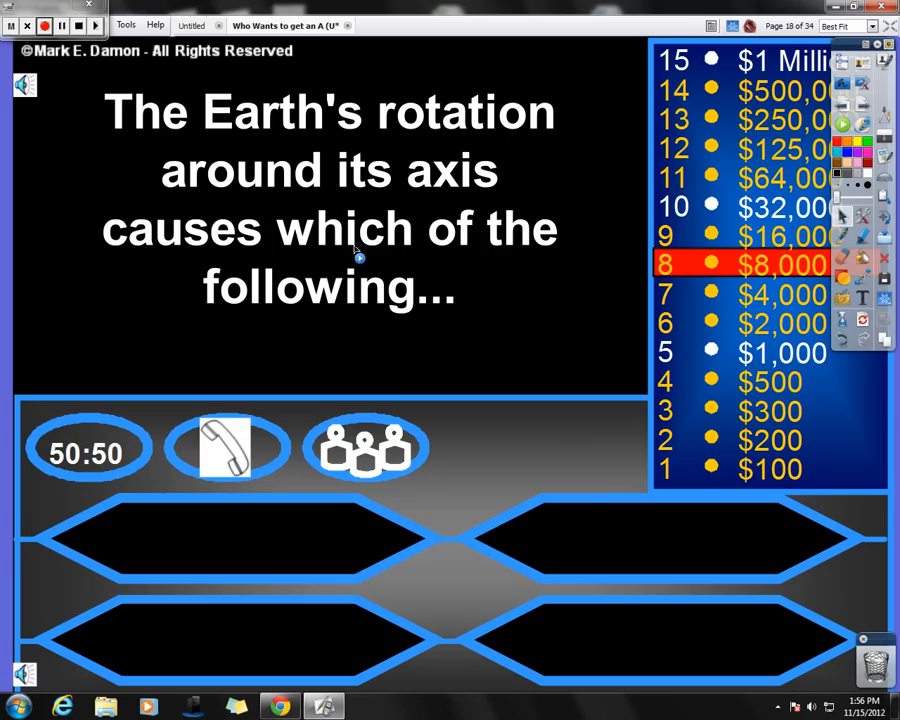
mouse_move(113, 673)
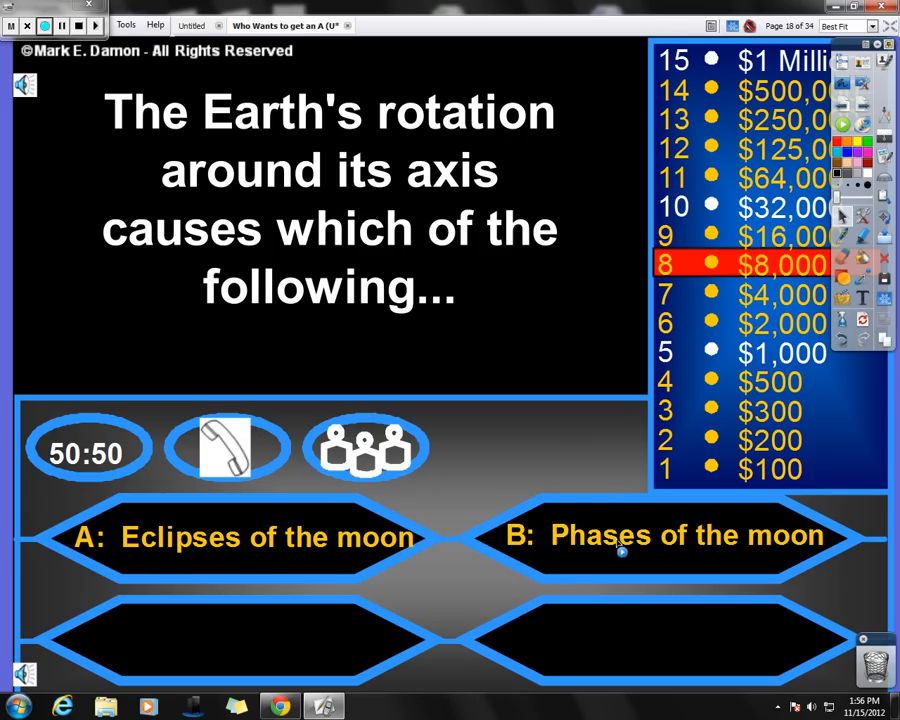
mouse_move(178, 645)
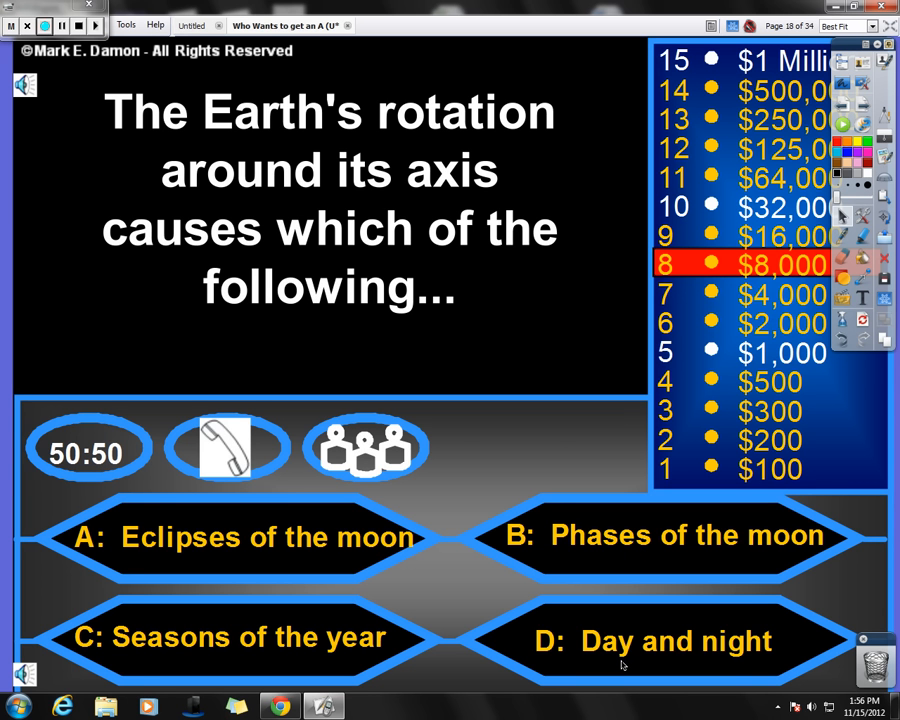
mouse_move(690, 577)
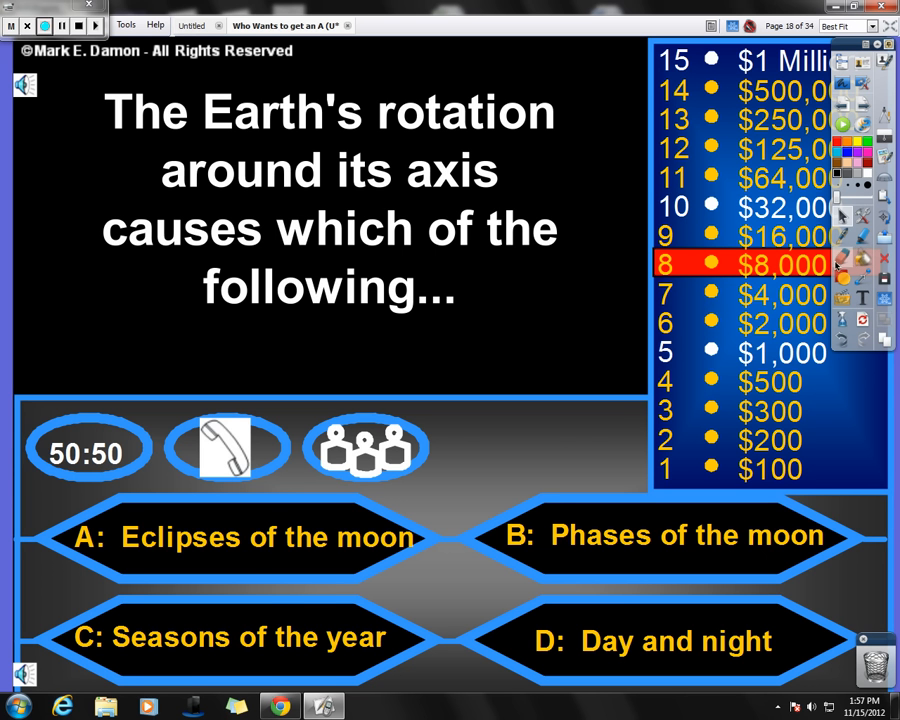
mouse_move(856, 300)
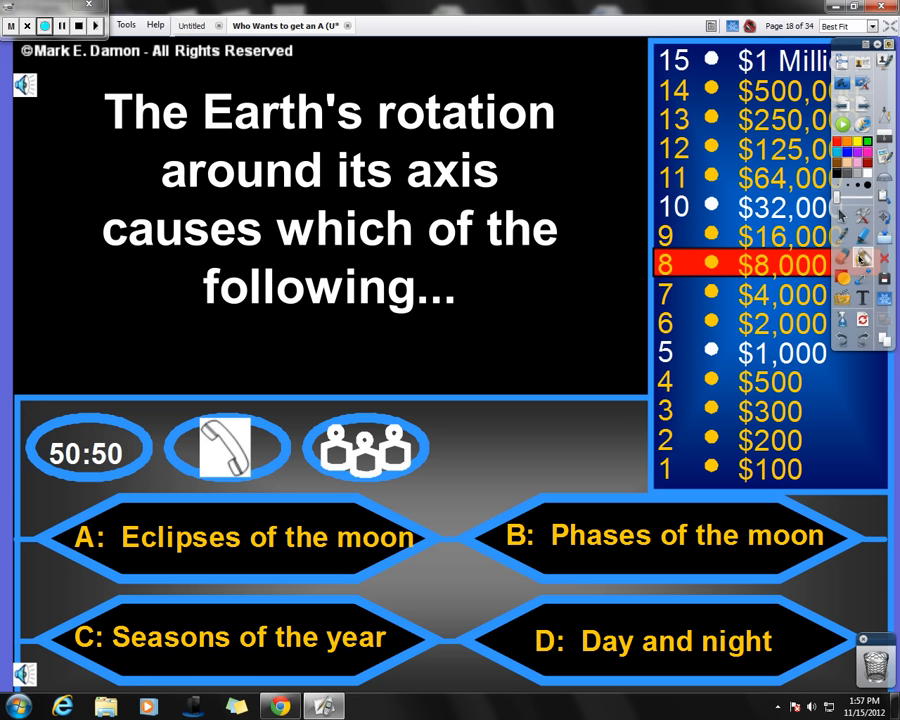
Mark D: Day and night green for the $8,000 Earth's rotation question.
click(665, 641)
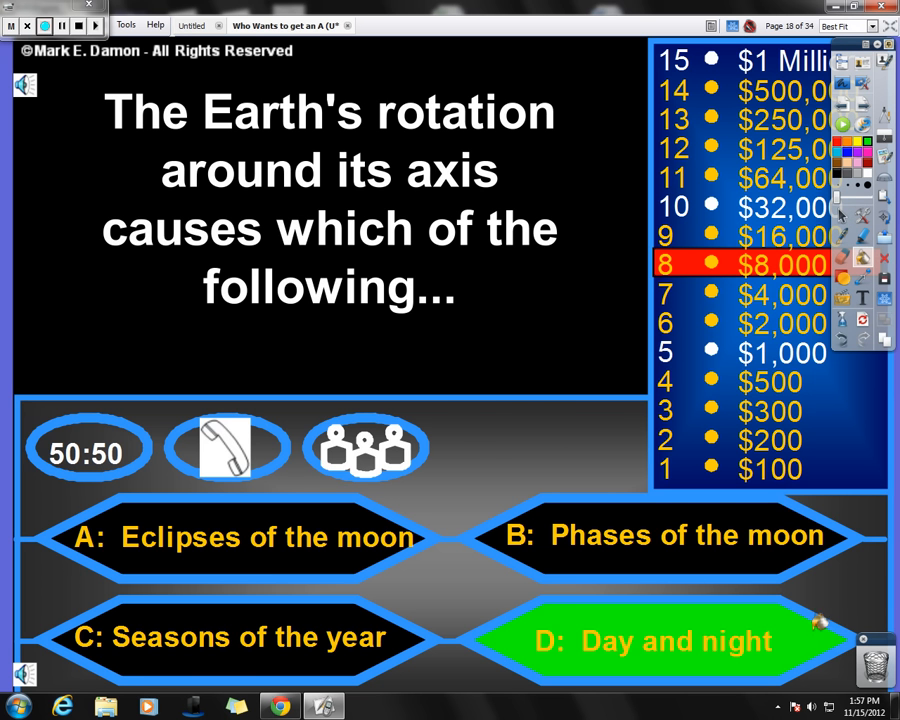
mouse_move(850, 116)
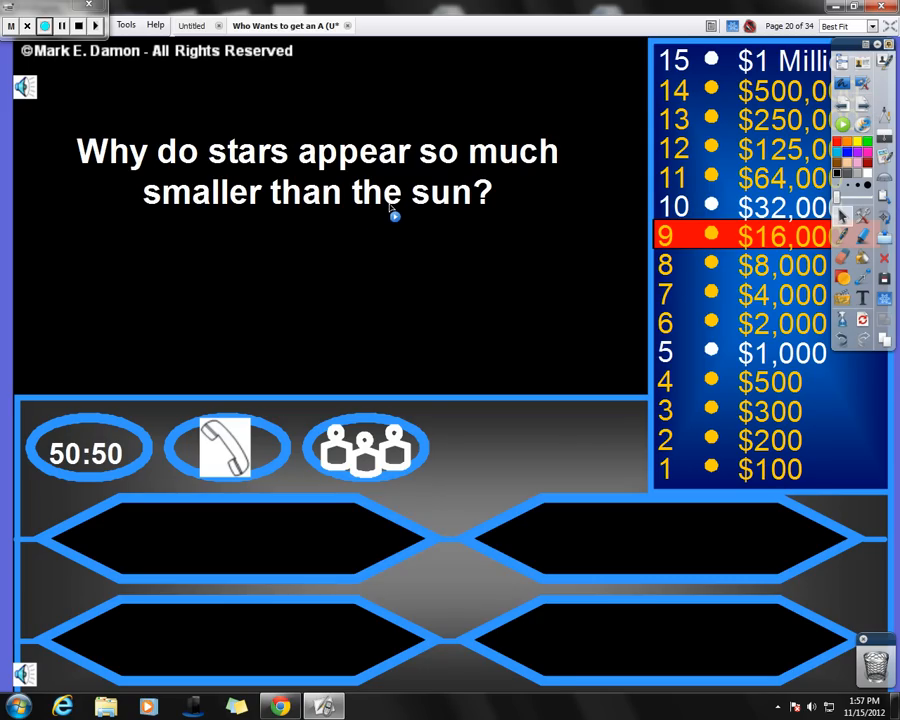
mouse_move(263, 516)
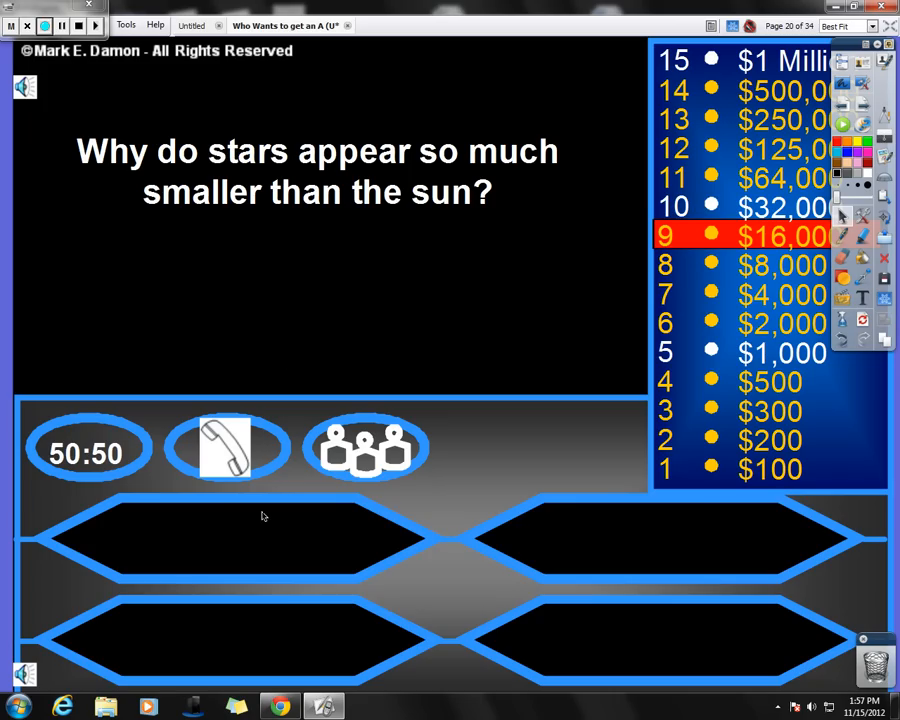
Reveal choice A: They are smaller on the $16,000 stars question.
click(264, 537)
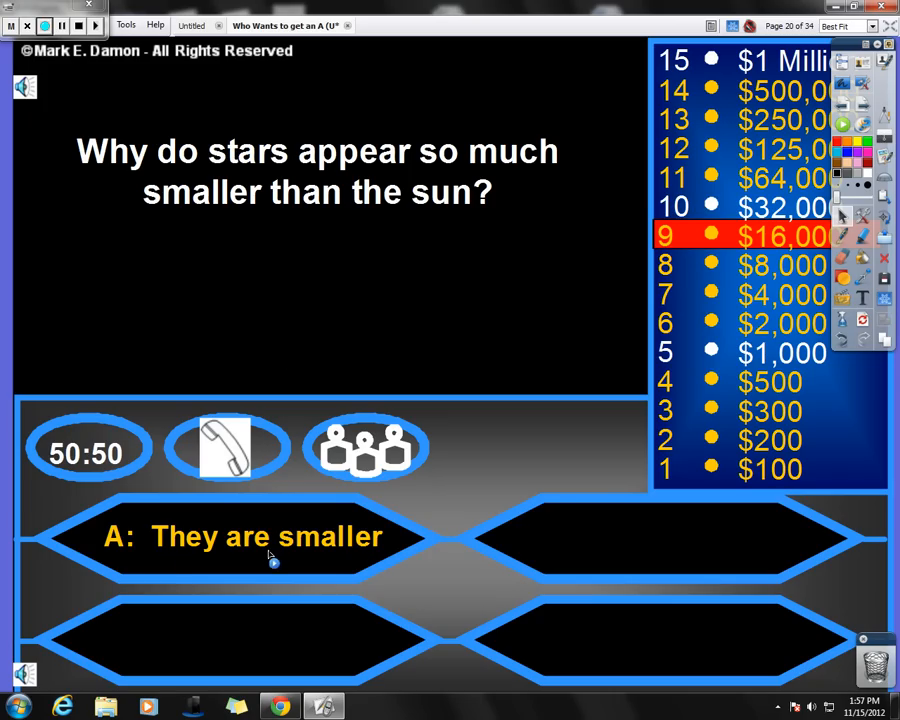
mouse_move(730, 582)
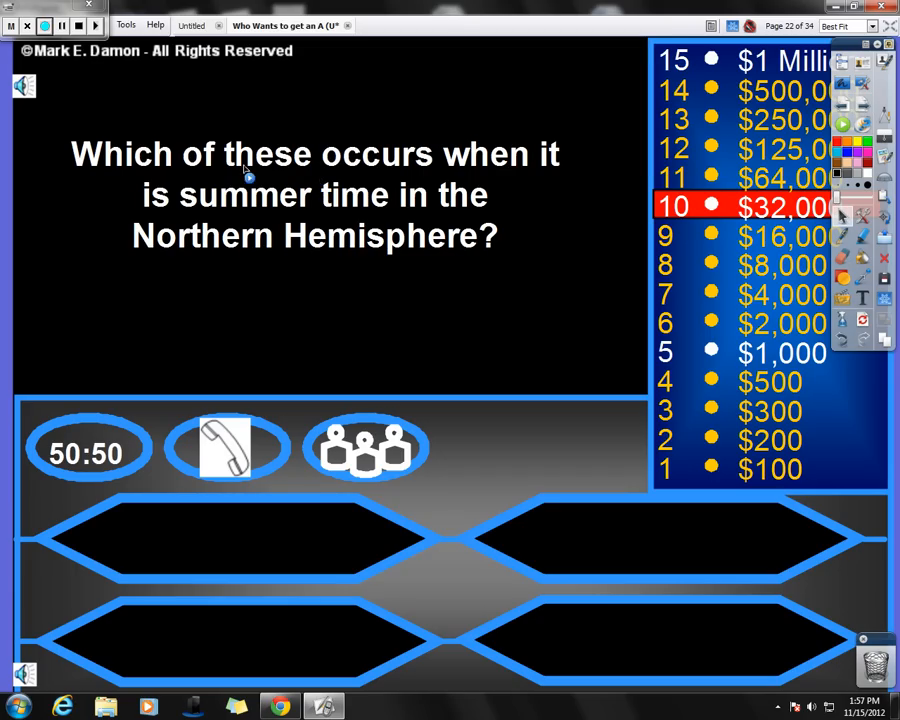
mouse_move(345, 237)
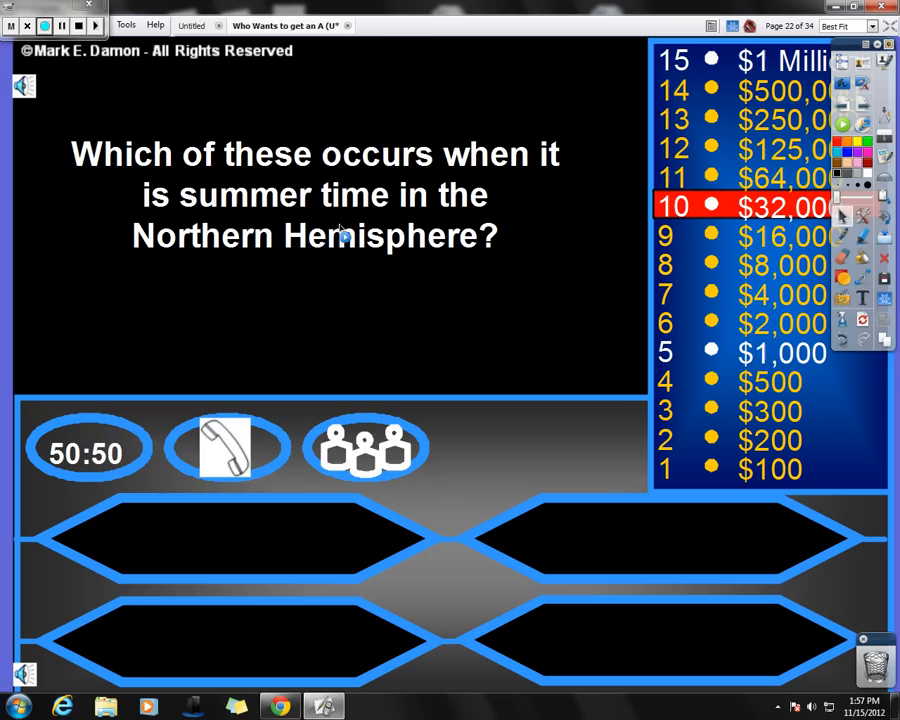
mouse_move(323, 254)
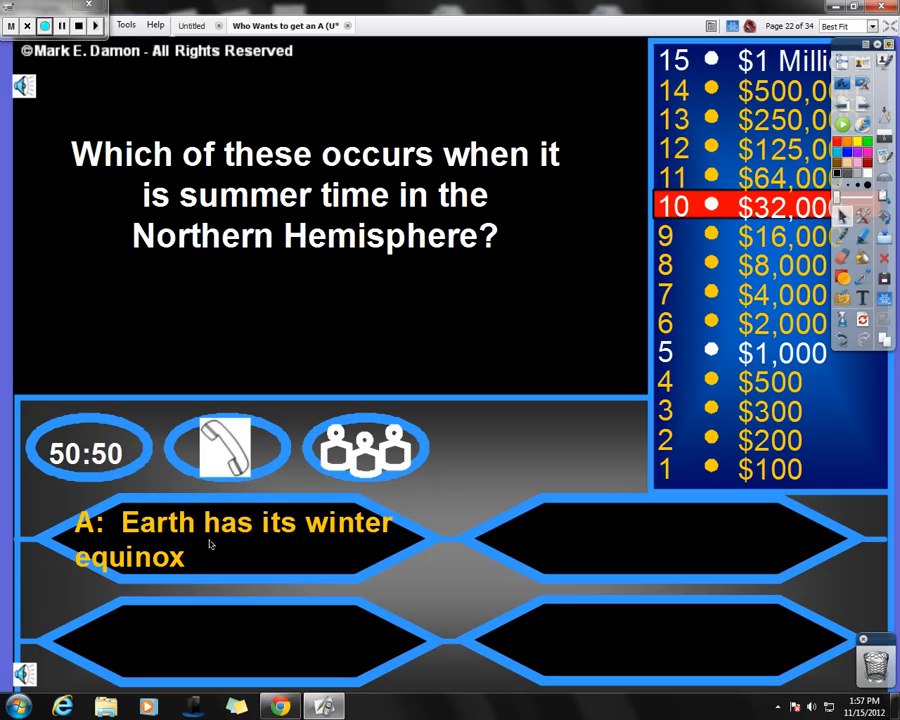
mouse_move(293, 553)
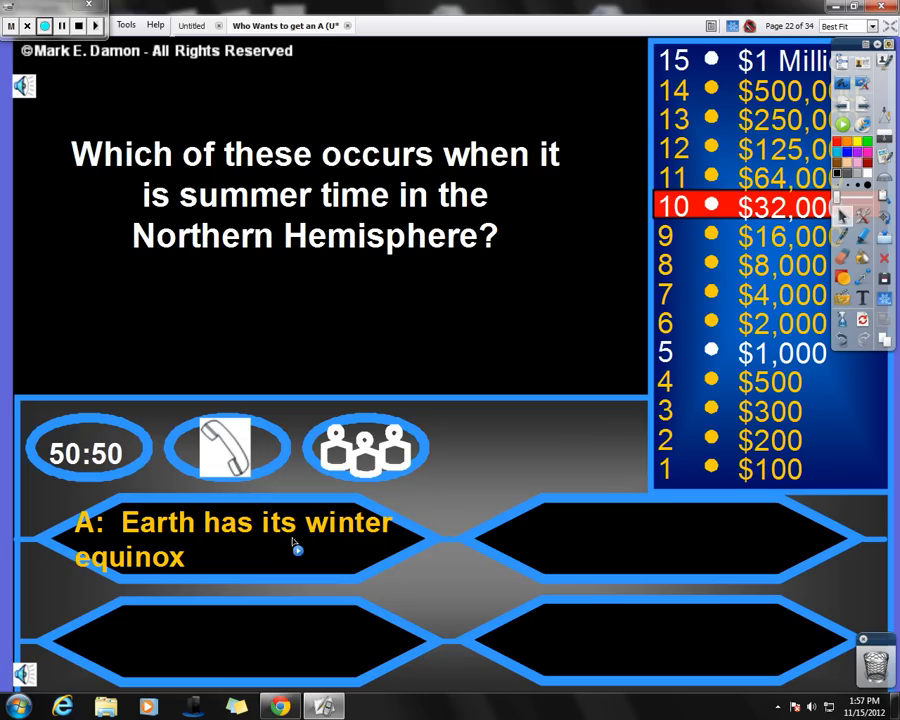
mouse_move(223, 547)
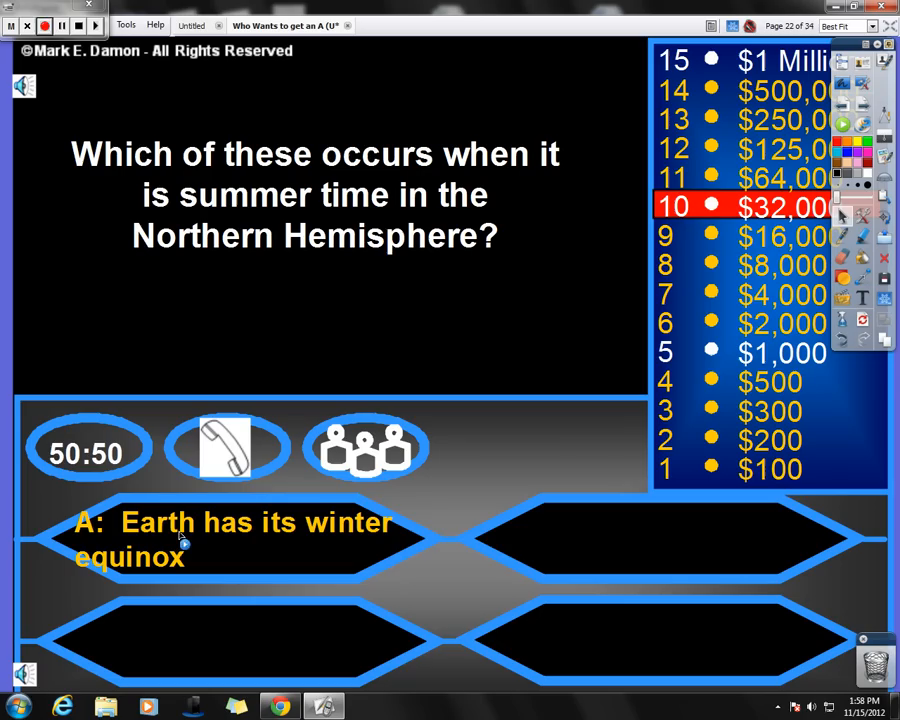
mouse_move(396, 216)
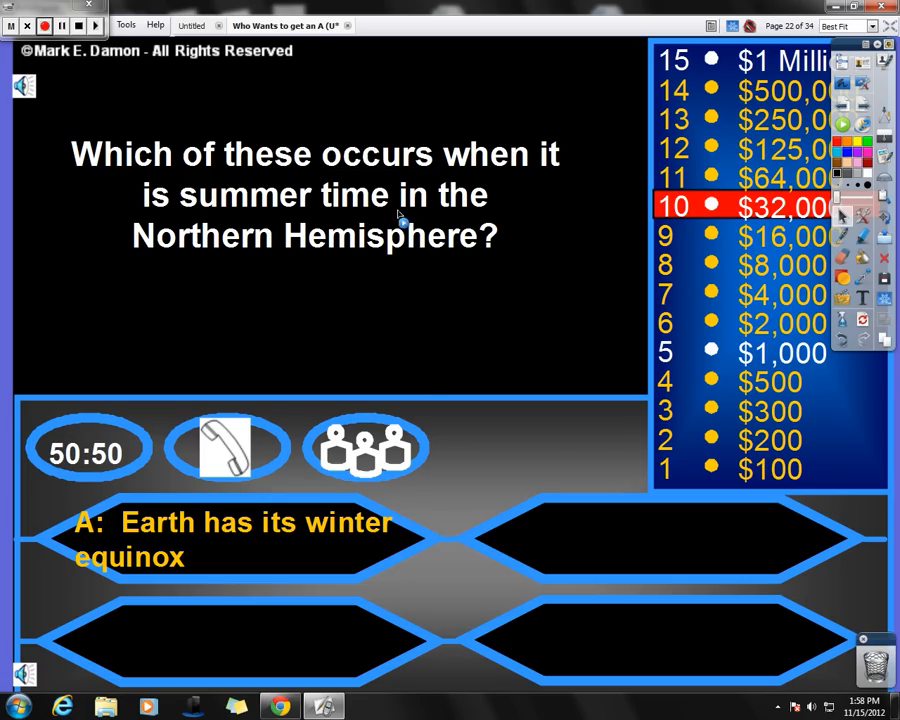
mouse_move(603, 545)
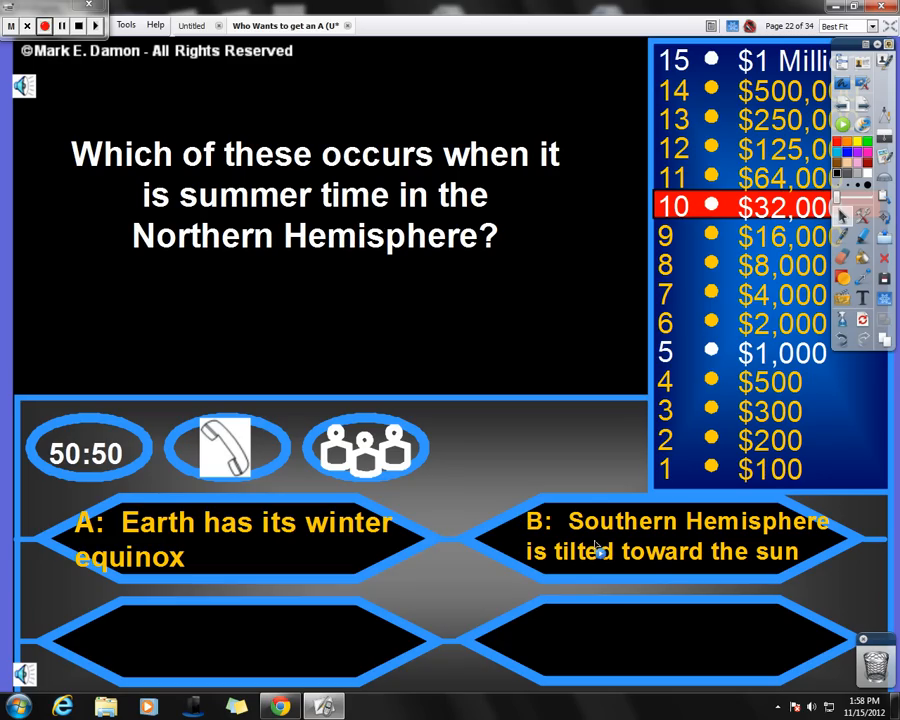
mouse_move(652, 561)
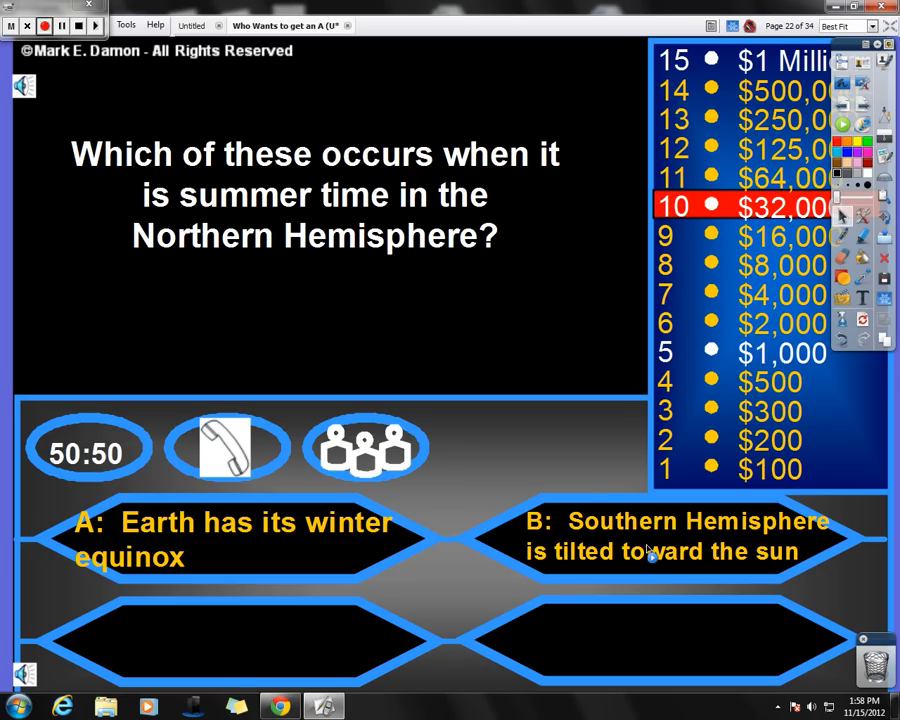
mouse_move(180, 658)
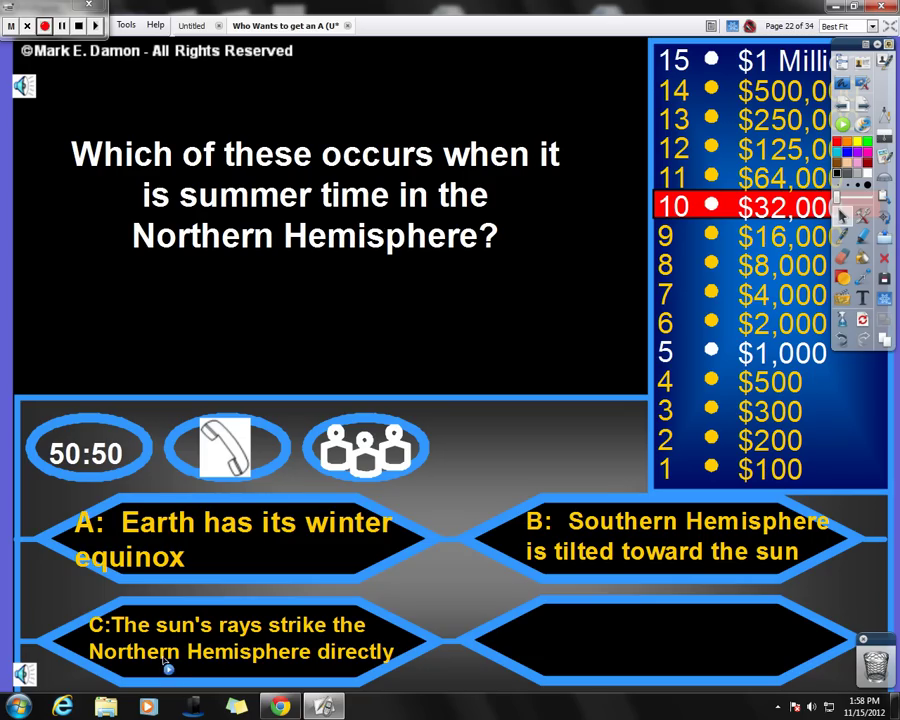
Reveal answer D about the equator, then choose answer C for the $32,000 summer question.
click(670, 640)
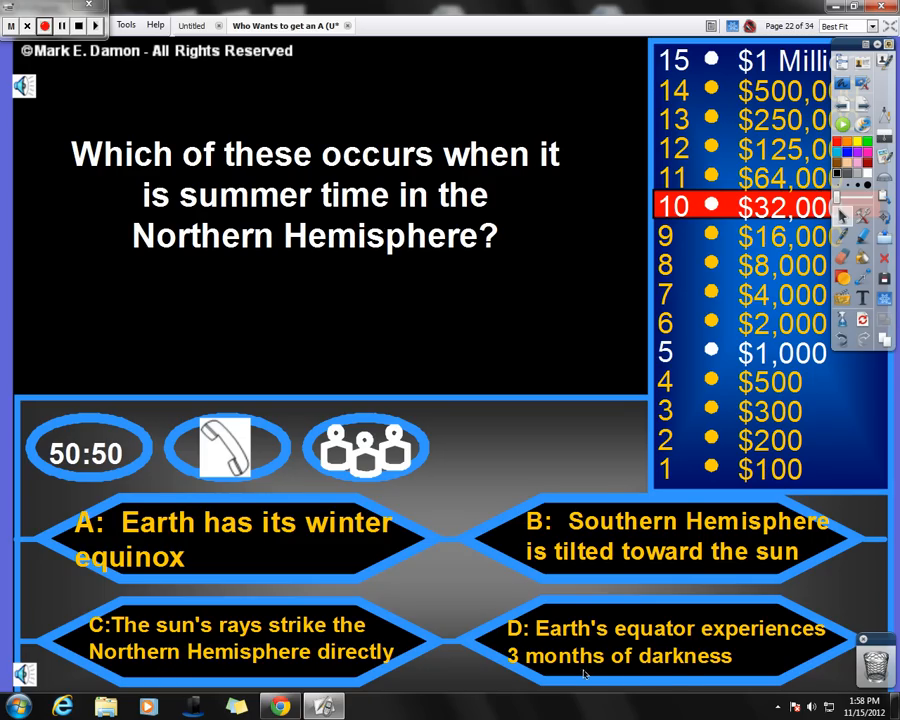
mouse_move(725, 658)
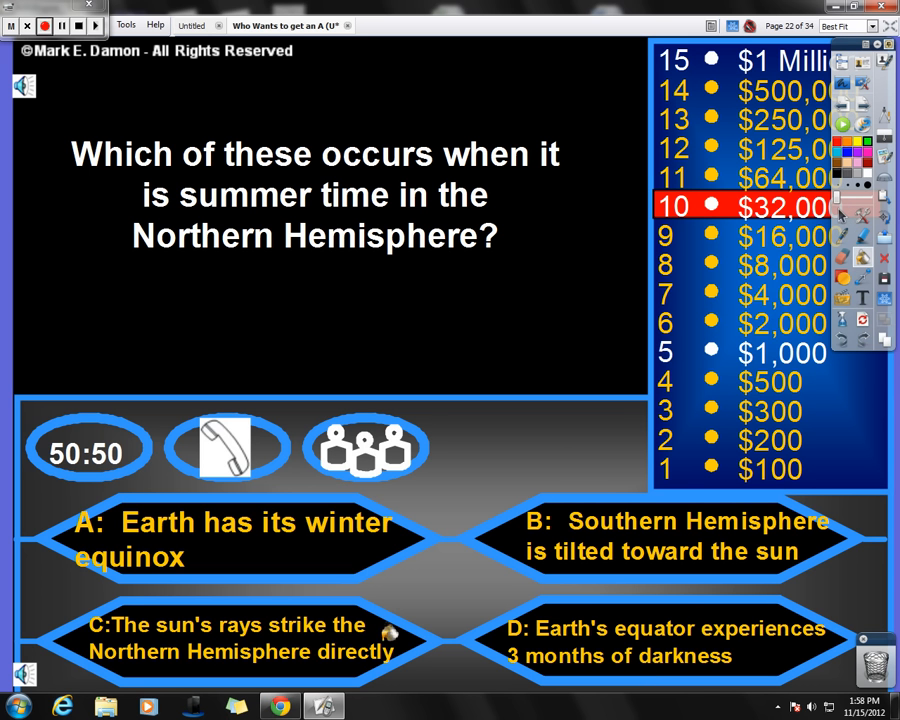
click(230, 650)
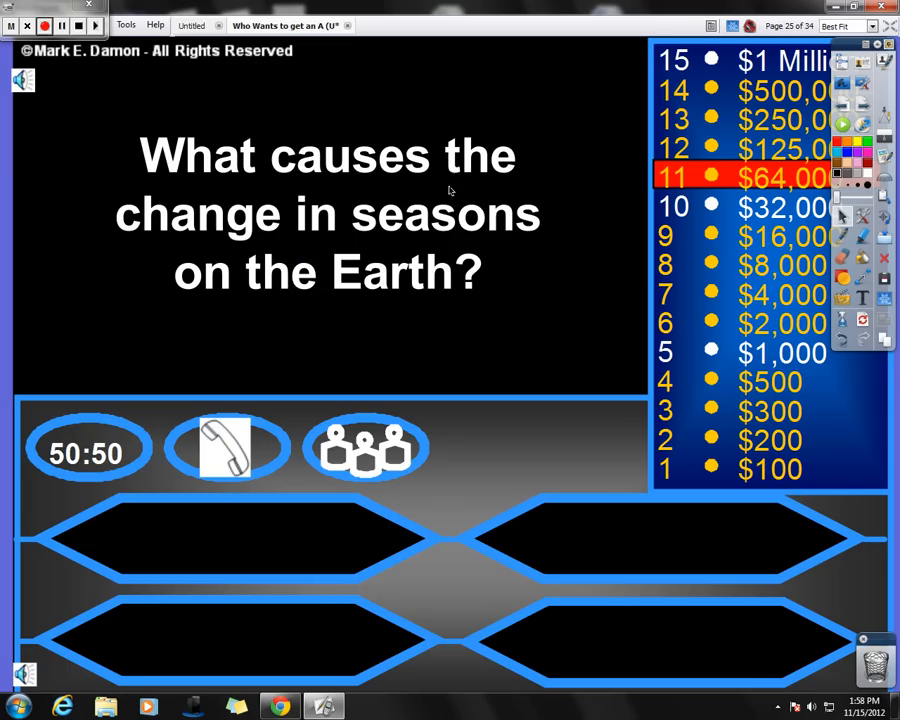
mouse_move(218, 550)
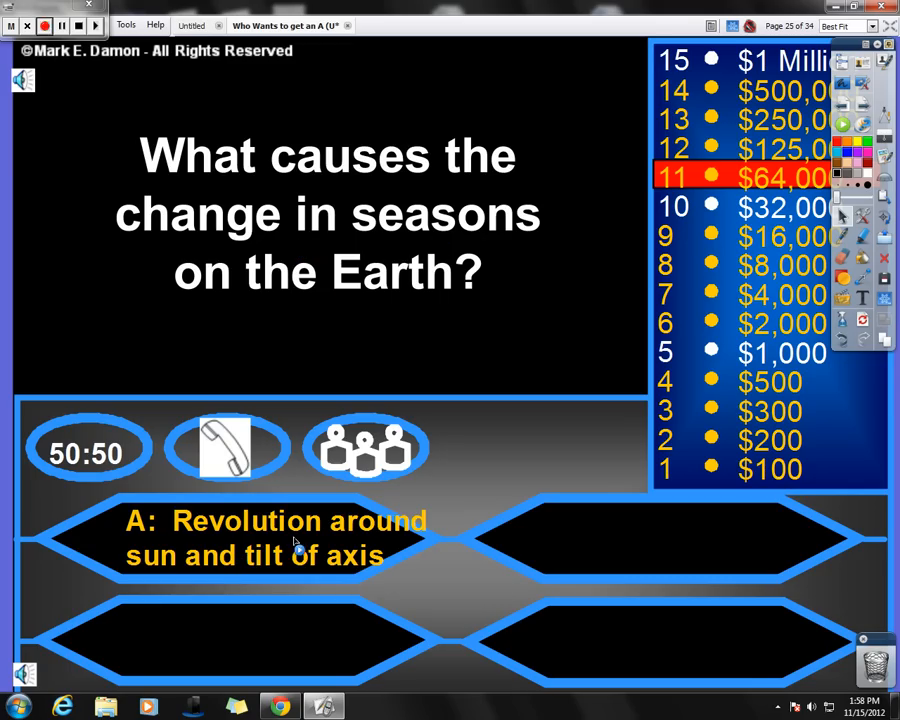
mouse_move(350, 573)
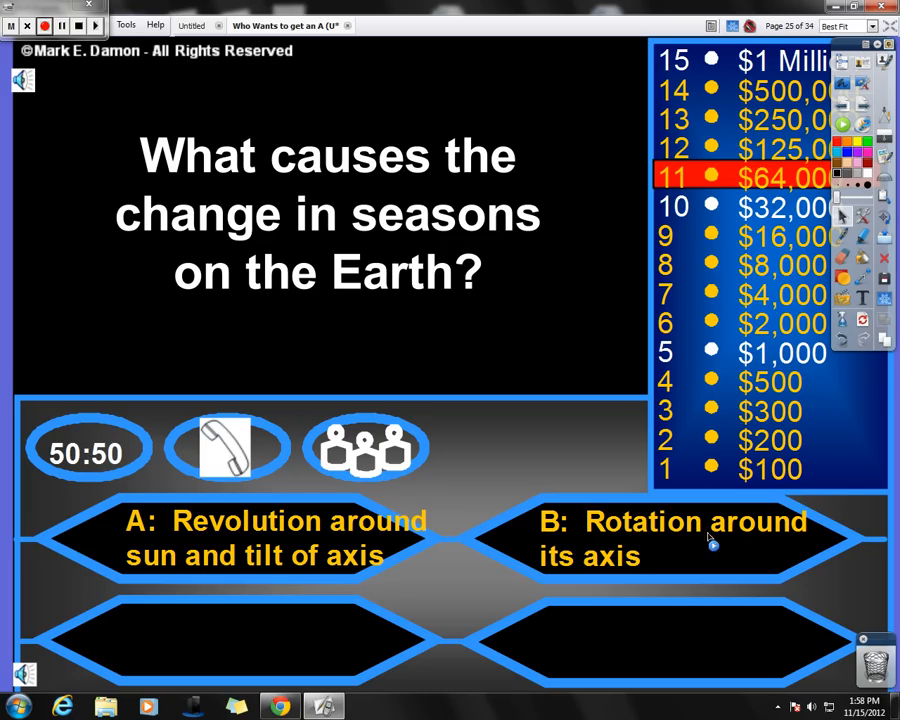
mouse_move(210, 646)
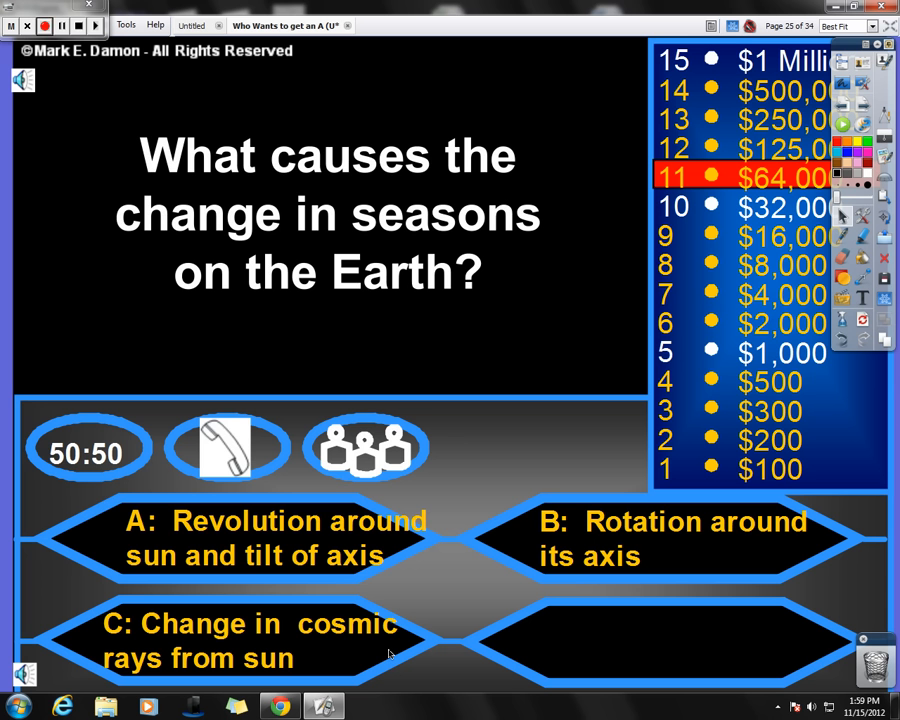
Reveal answer D, then mark A: Revolution around sun and tilt of axis as correct.
click(710, 640)
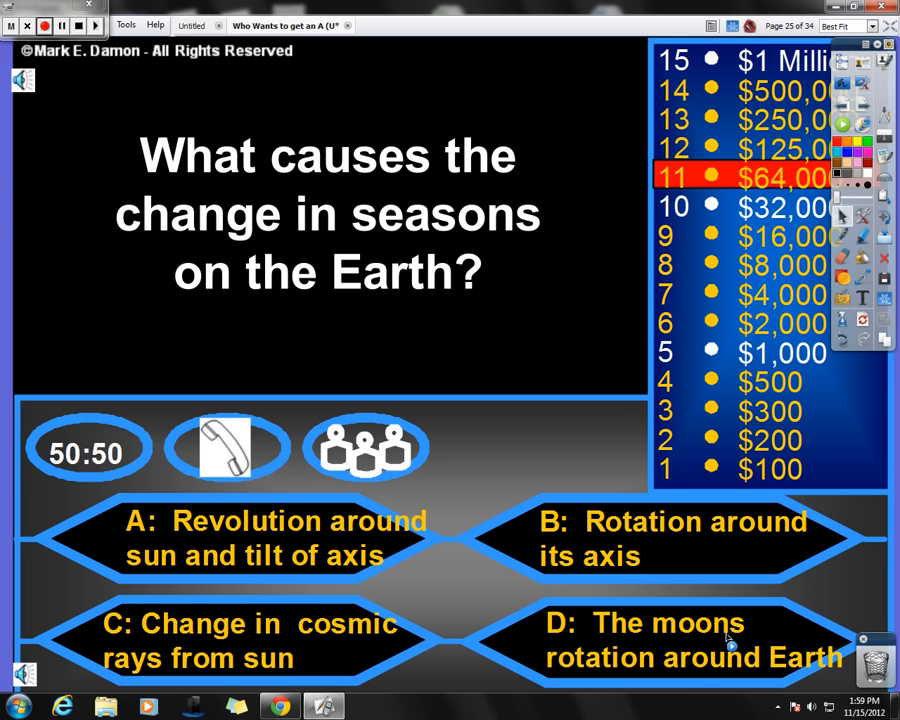
mouse_move(570, 663)
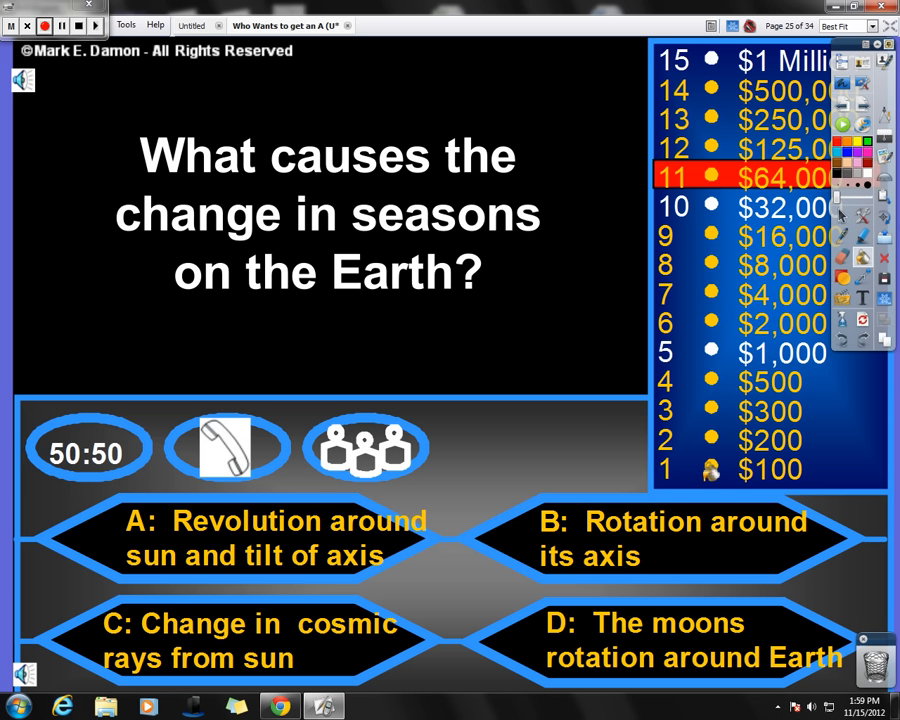
click(250, 538)
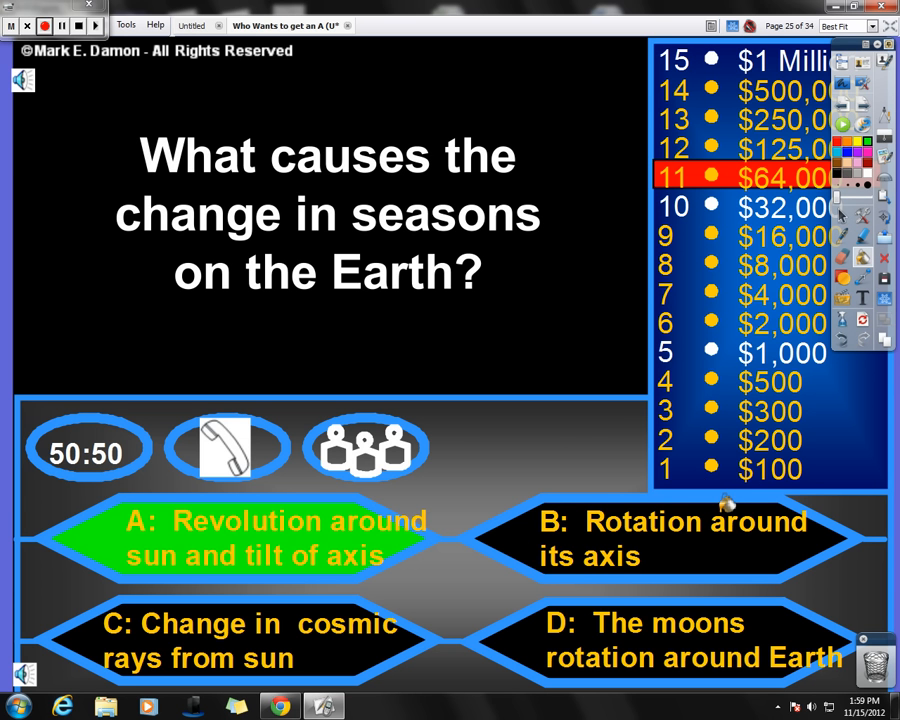
mouse_move(702, 491)
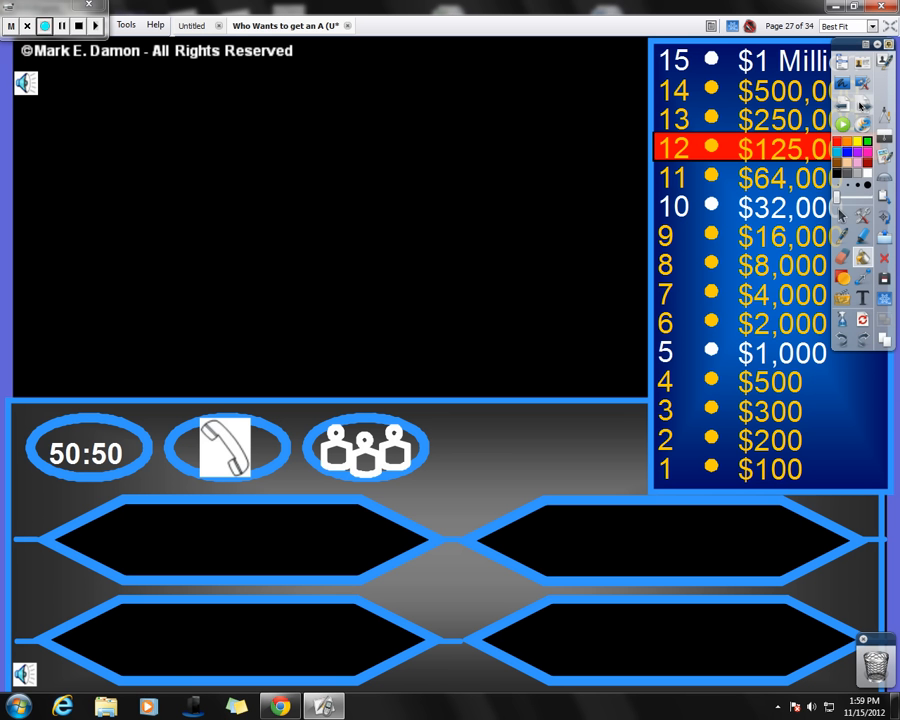
mouse_move(256, 213)
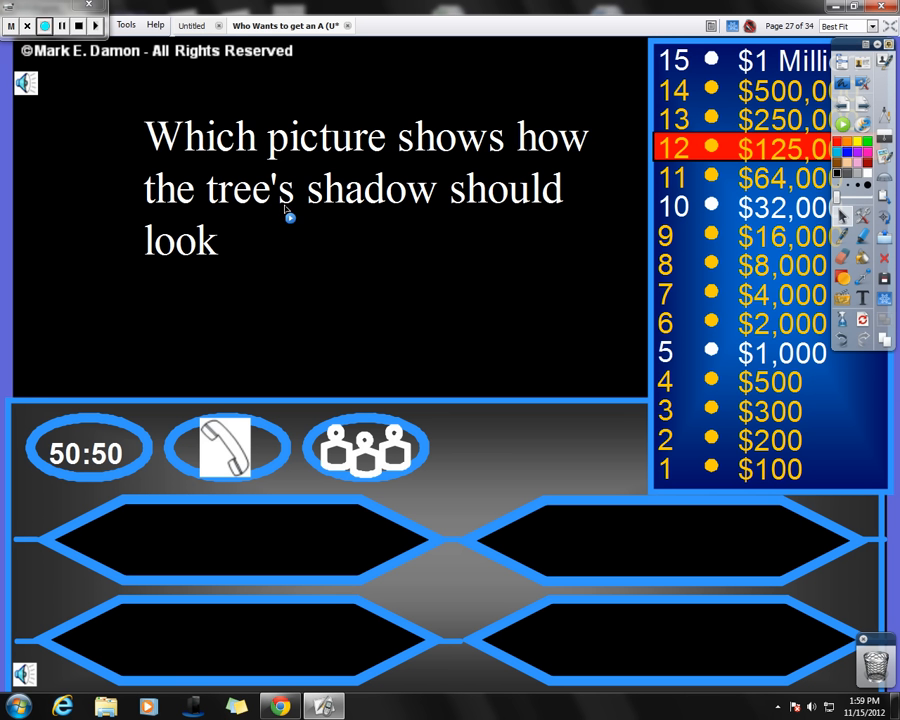
mouse_move(217, 207)
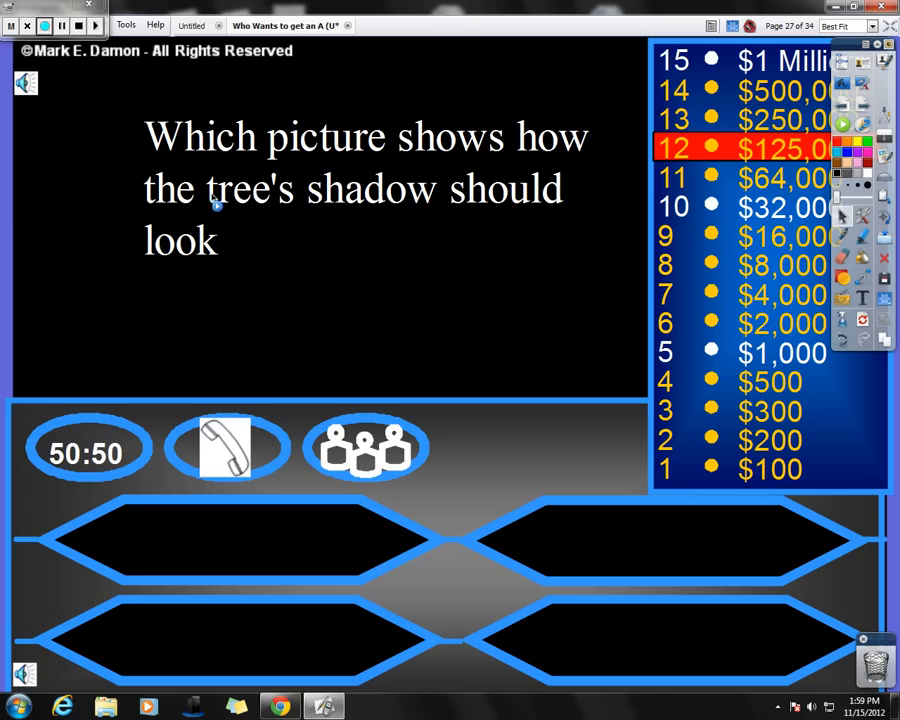
mouse_move(258, 178)
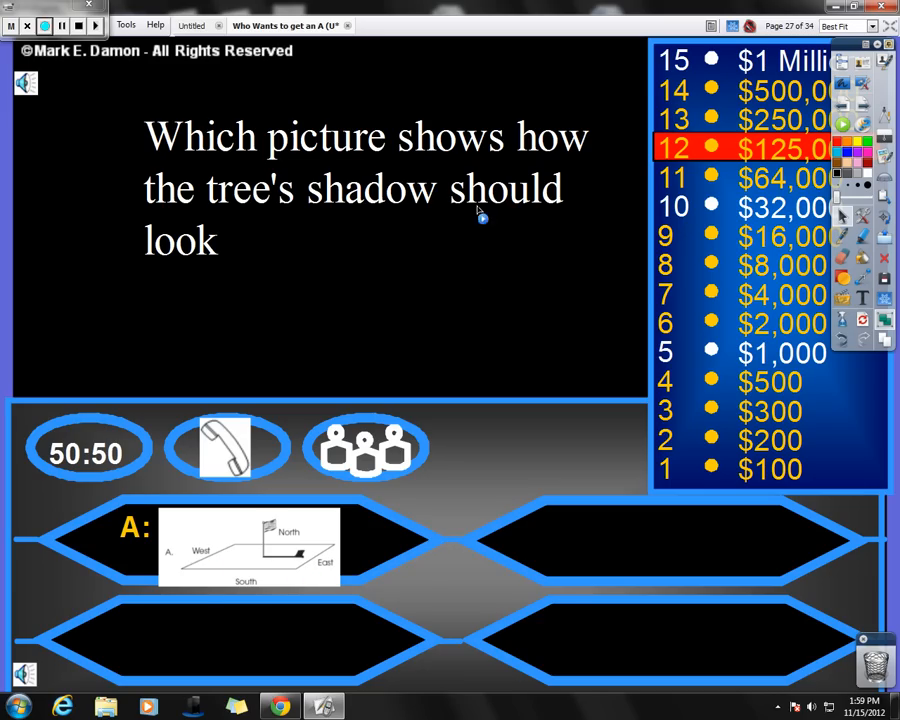
mouse_move(558, 511)
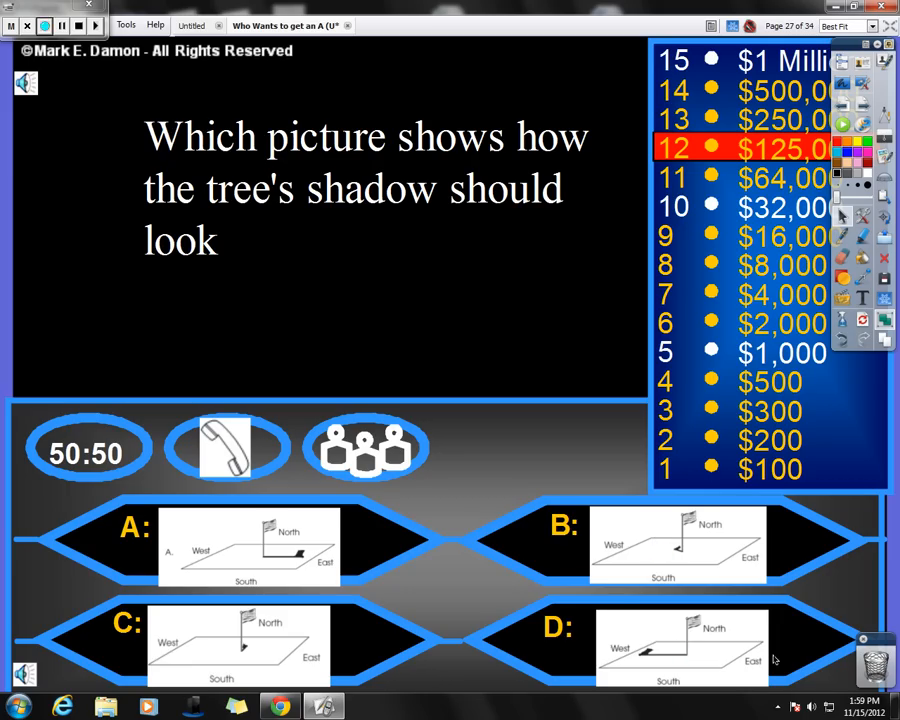
mouse_move(225, 638)
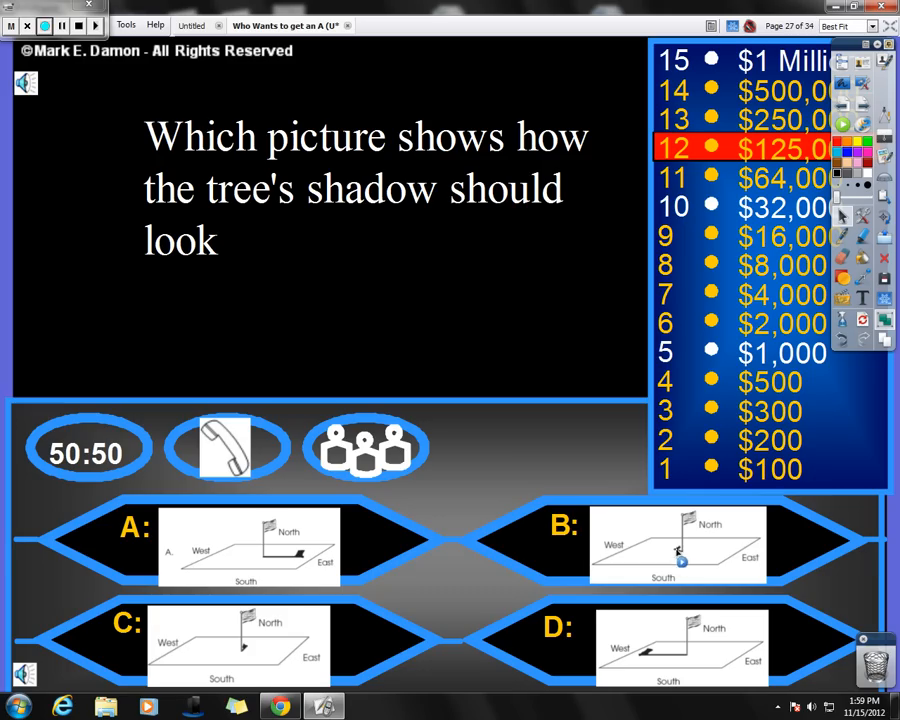
mouse_move(222, 675)
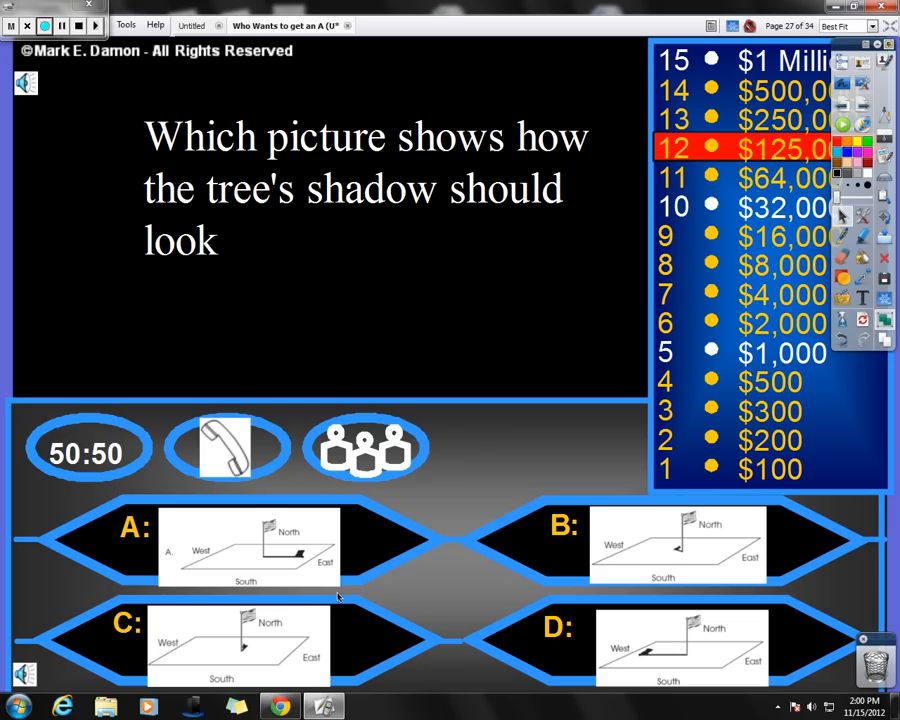
mouse_move(338, 600)
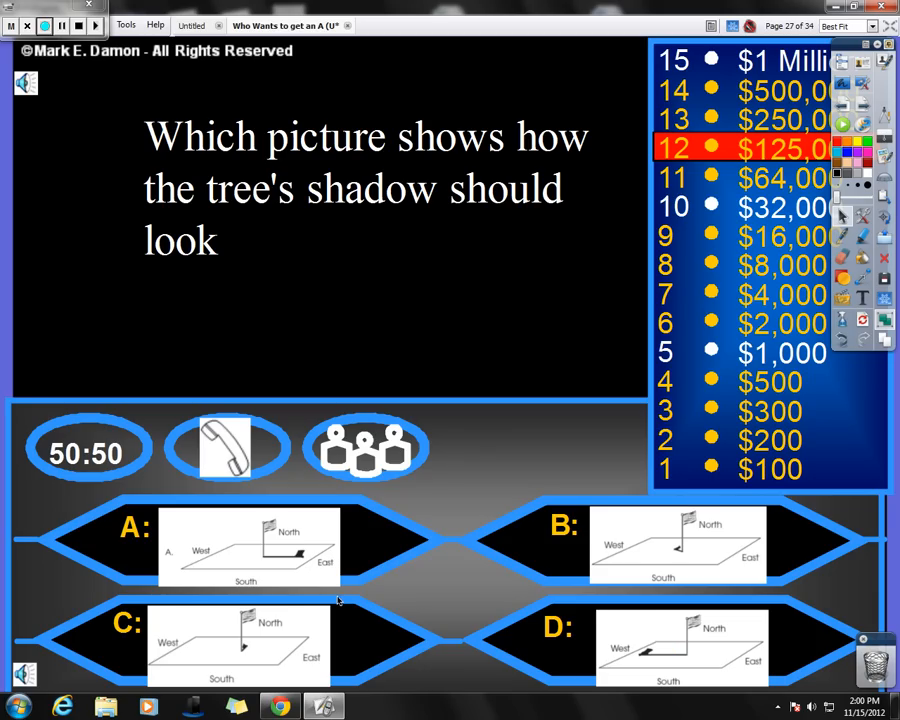
mouse_move(352, 559)
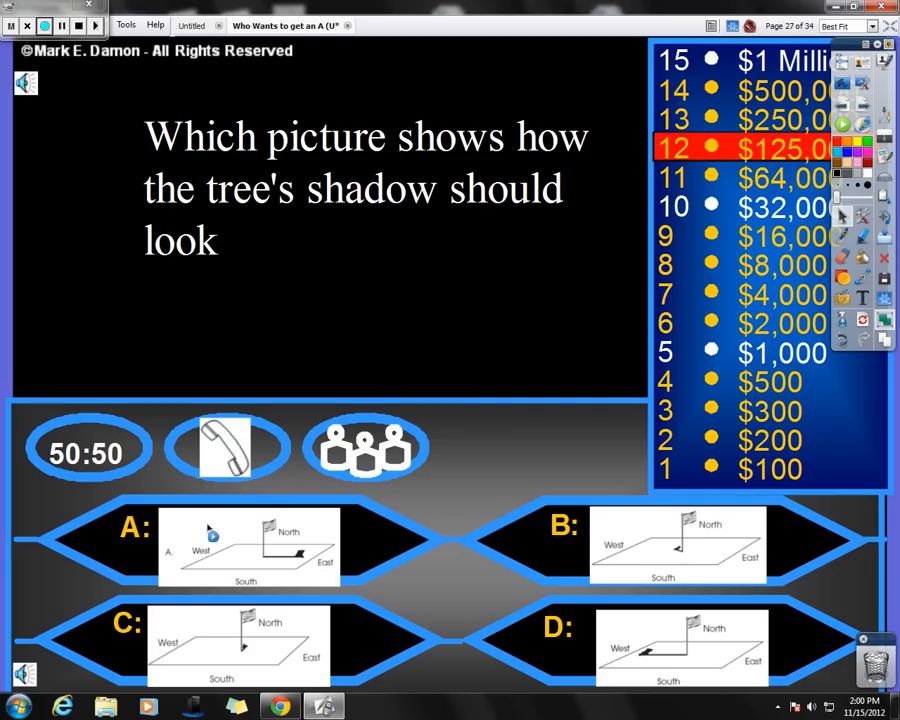
mouse_move(645, 597)
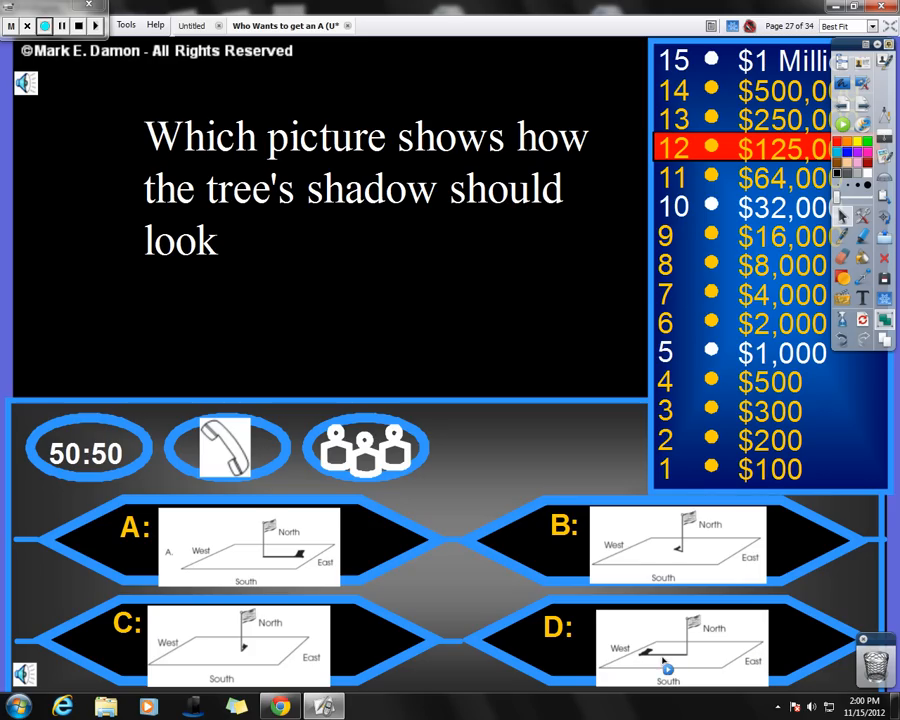
mouse_move(768, 654)
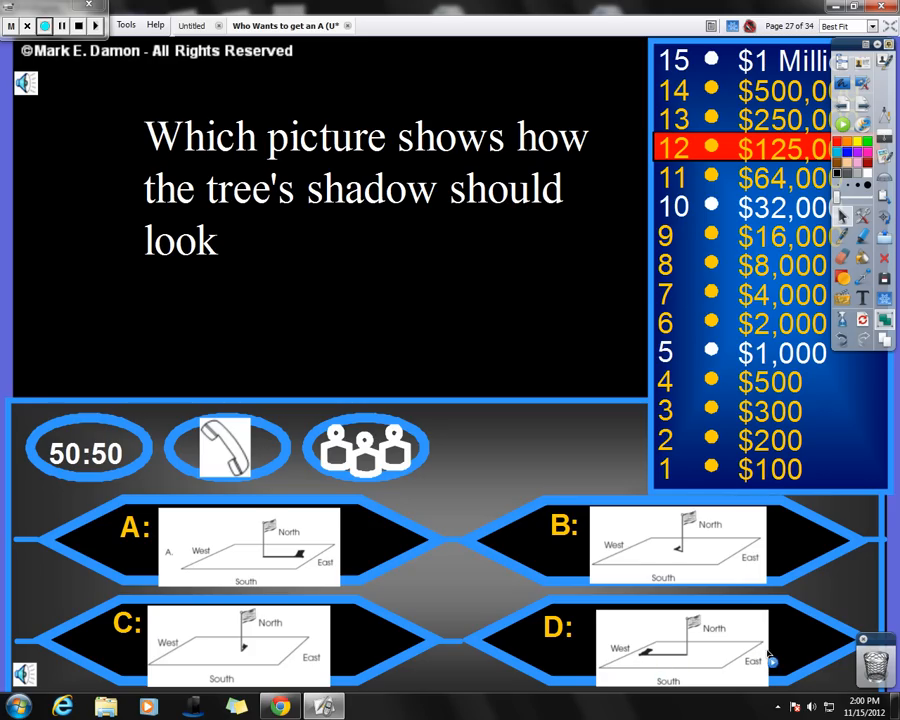
mouse_move(762, 666)
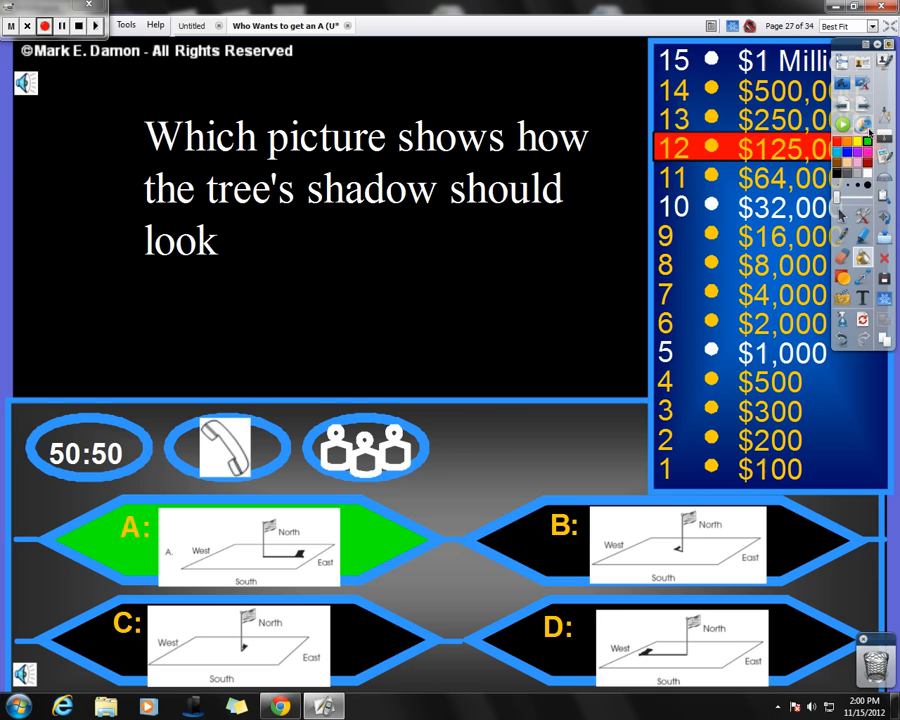
Advance the flipchart to the $250,000 solstice-versus-equinox question page.
key(Right)
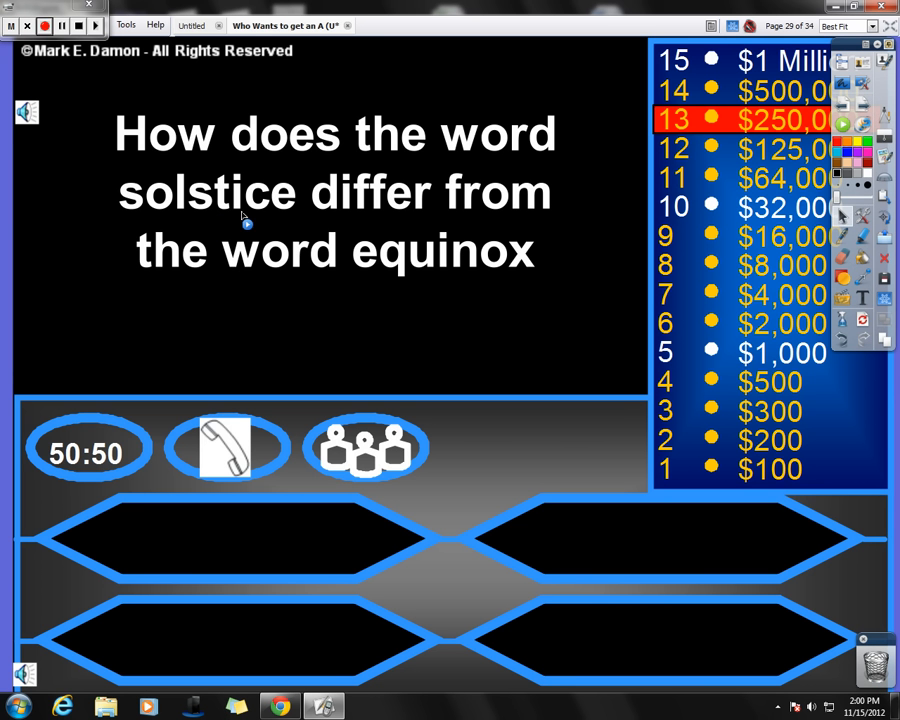
mouse_move(525, 262)
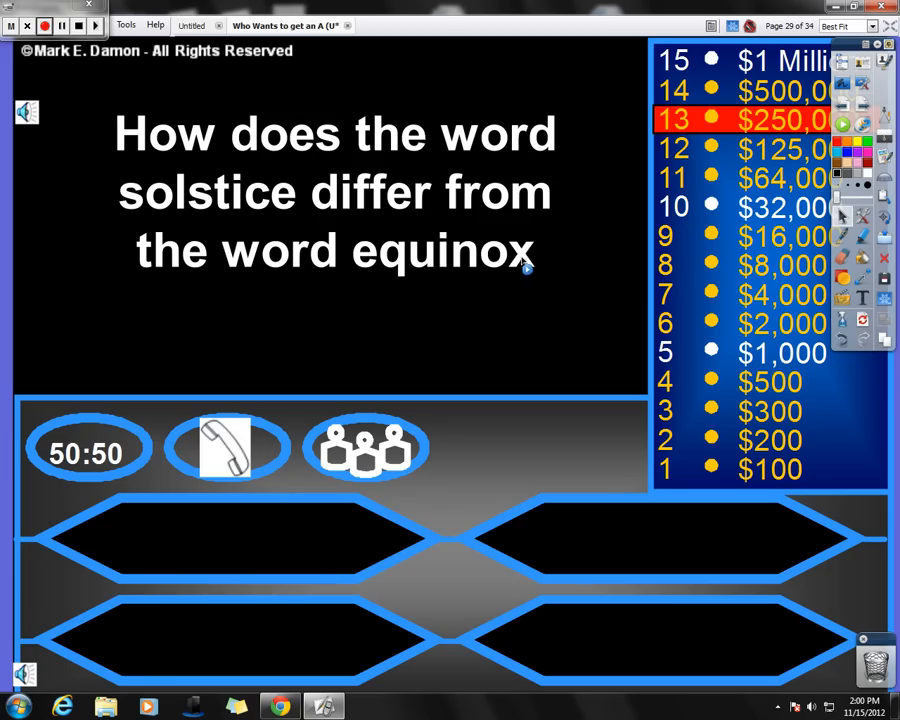
Reveal the choices and mark A: longer amount of daylight or darkness as correct.
click(230, 540)
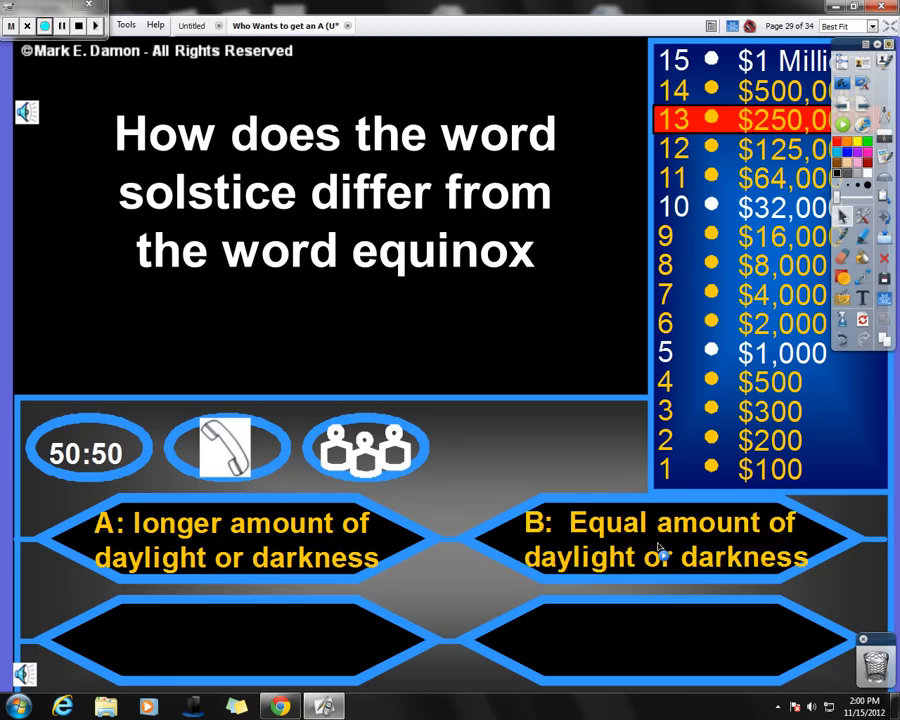
mouse_move(755, 570)
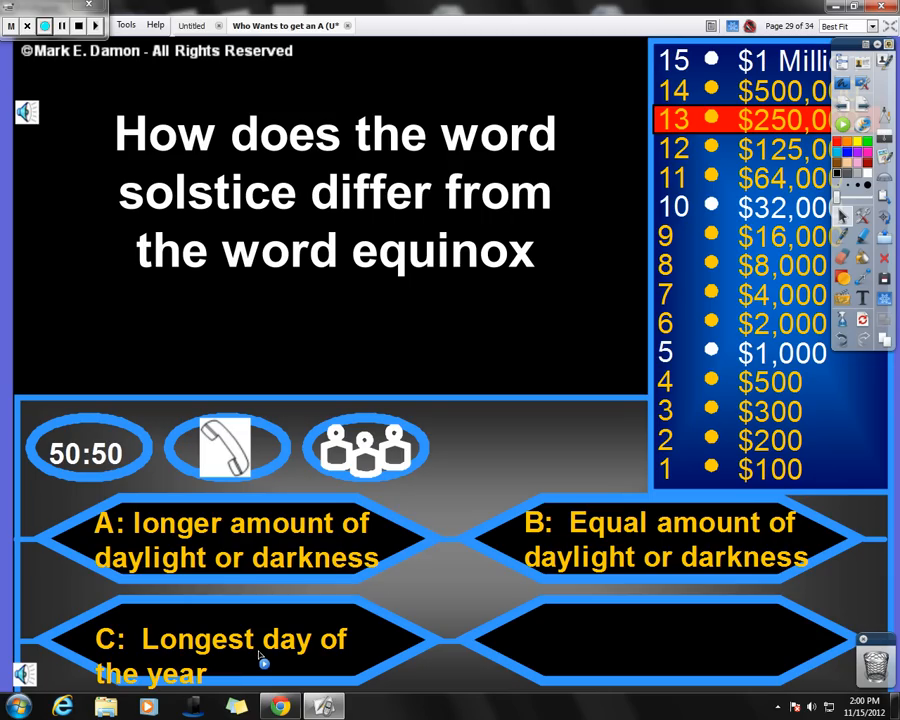
mouse_move(604, 643)
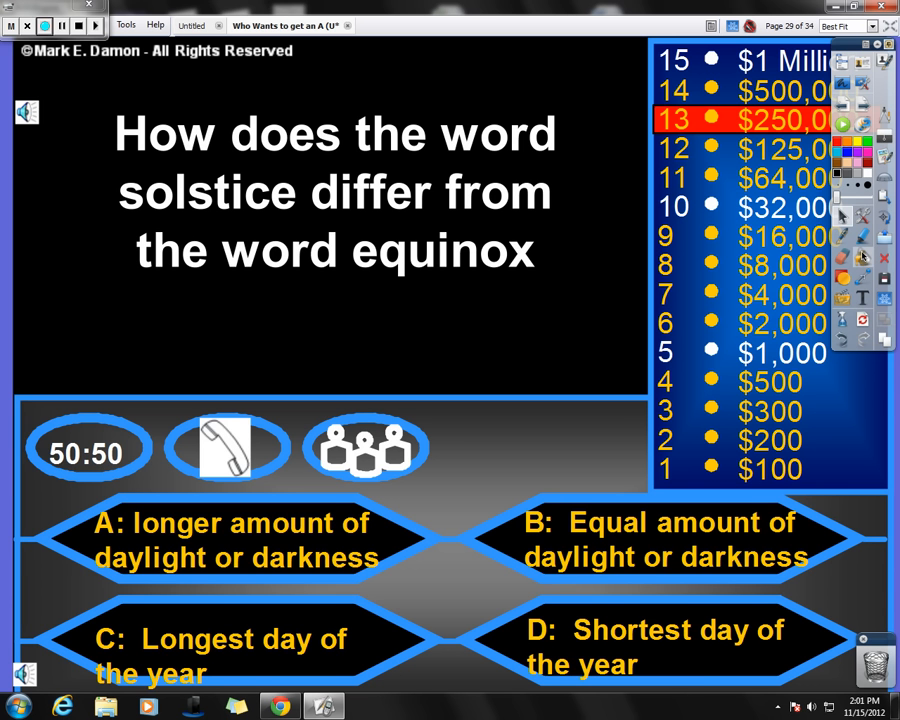
click(235, 540)
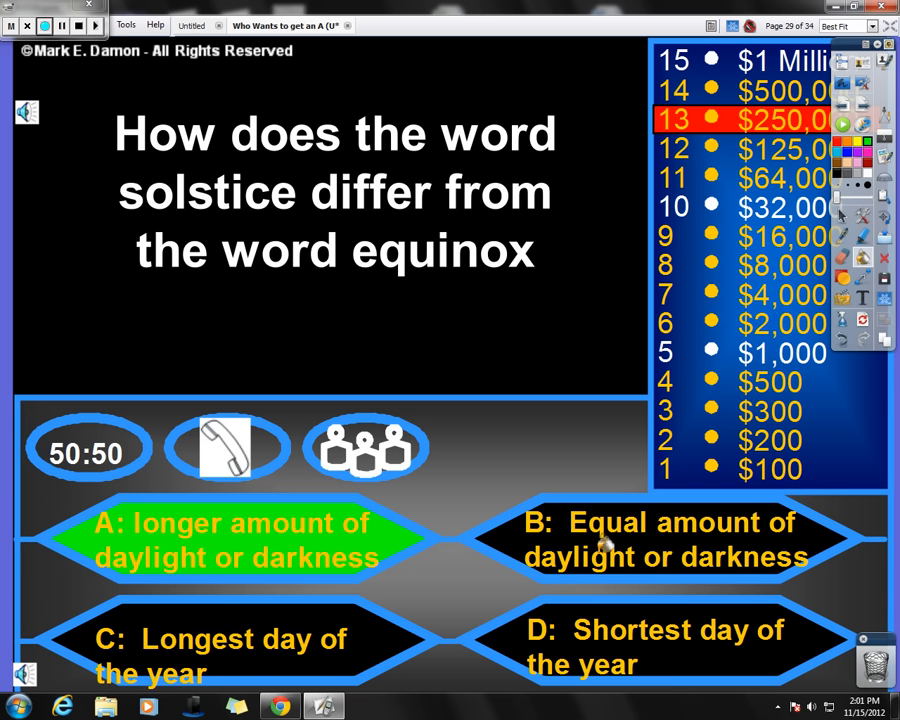
mouse_move(135, 157)
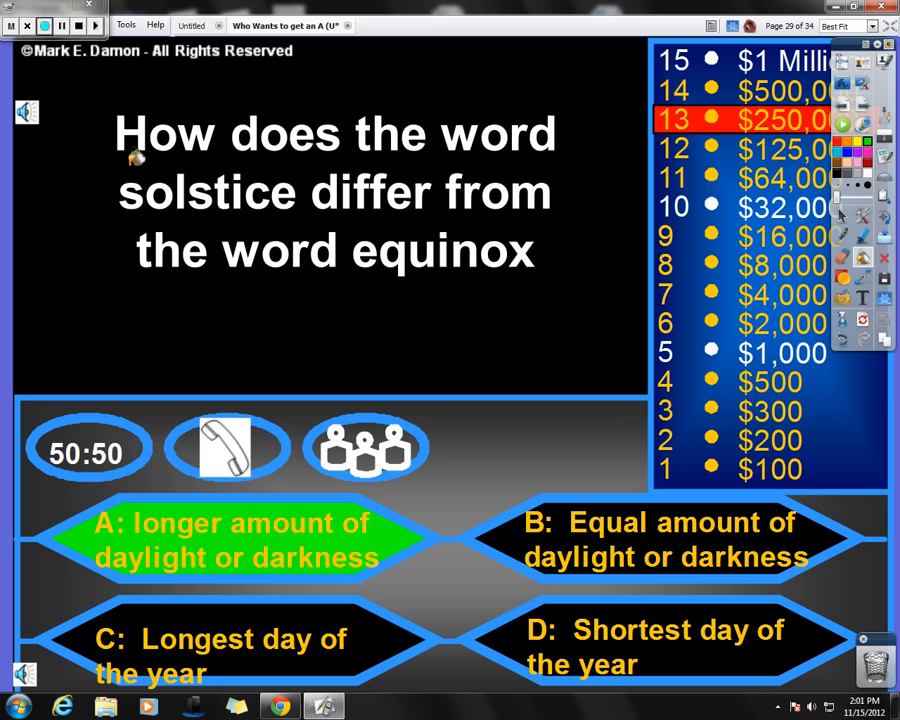
mouse_move(213, 228)
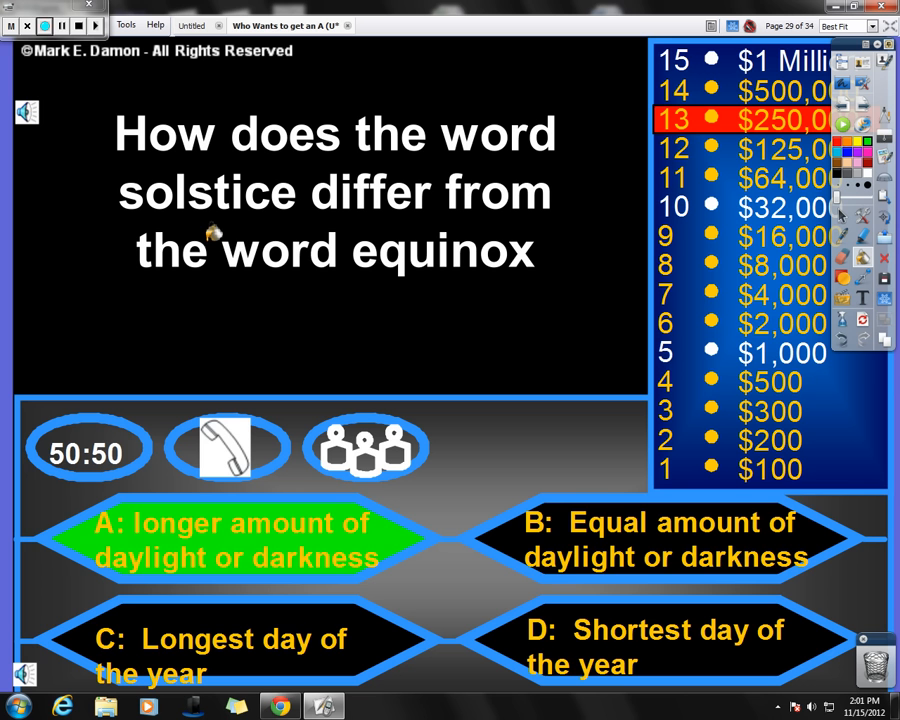
mouse_move(222, 256)
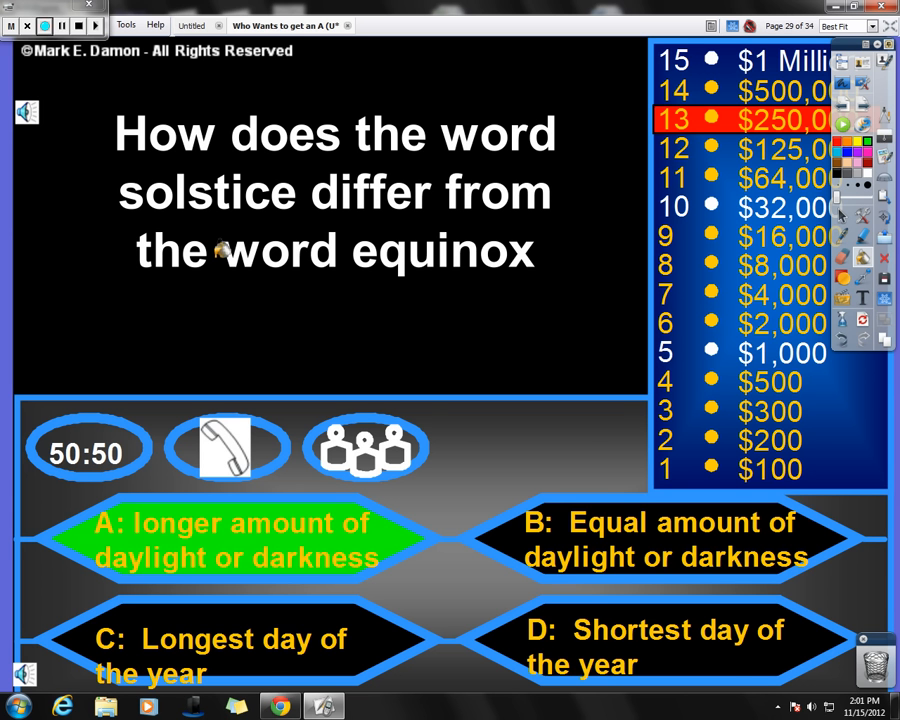
mouse_move(410, 222)
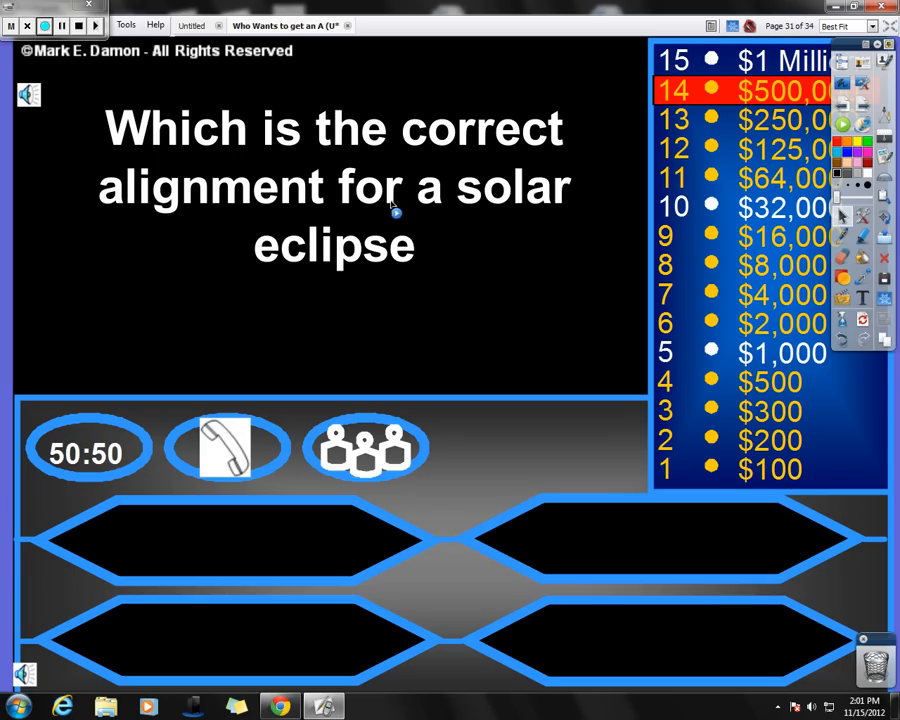
mouse_move(407, 243)
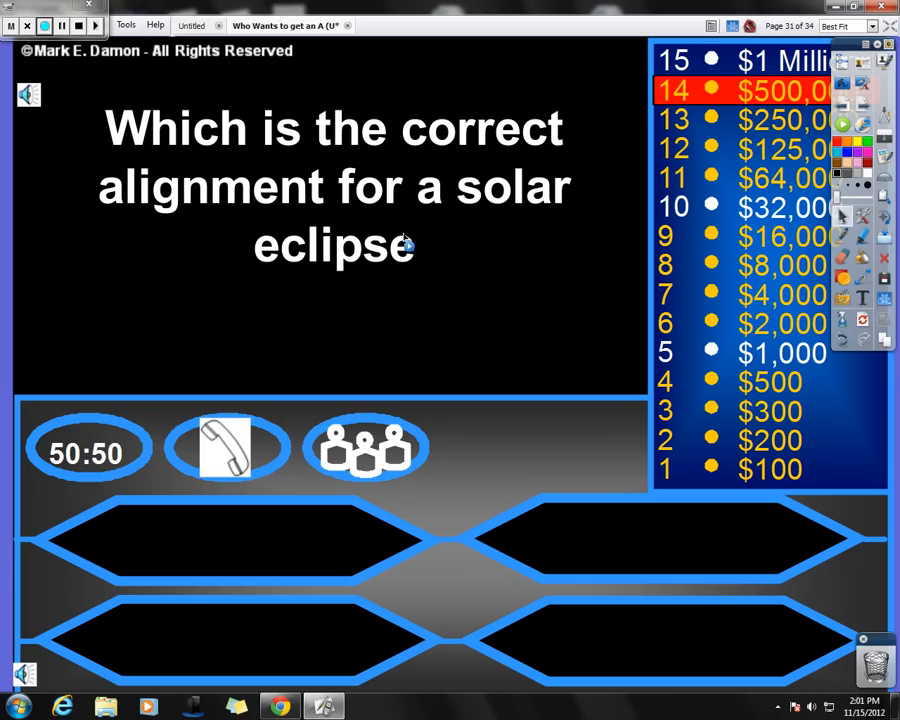
mouse_move(258, 492)
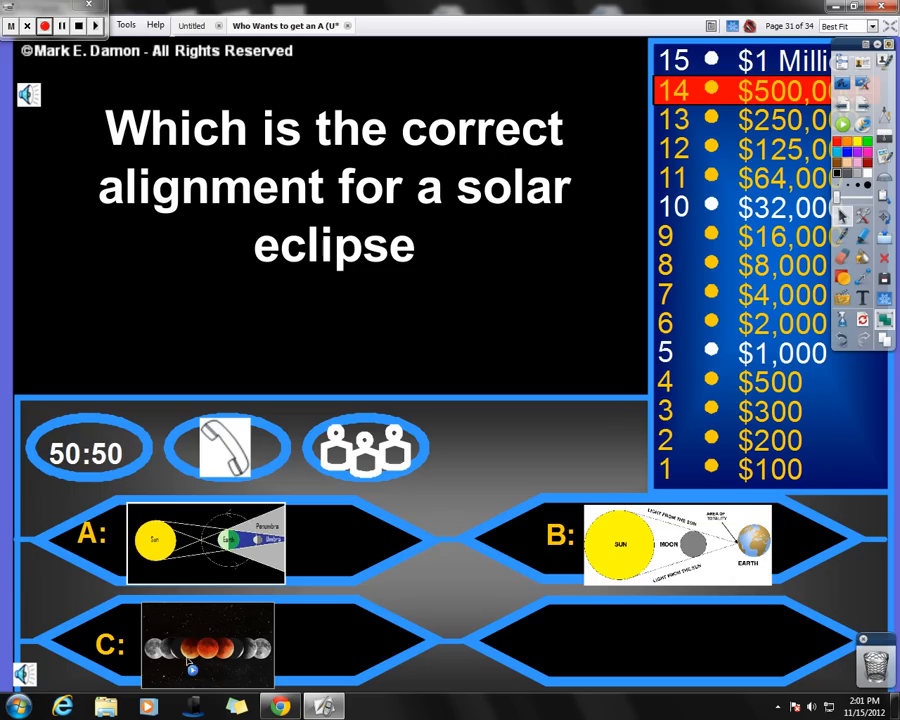
mouse_move(151, 672)
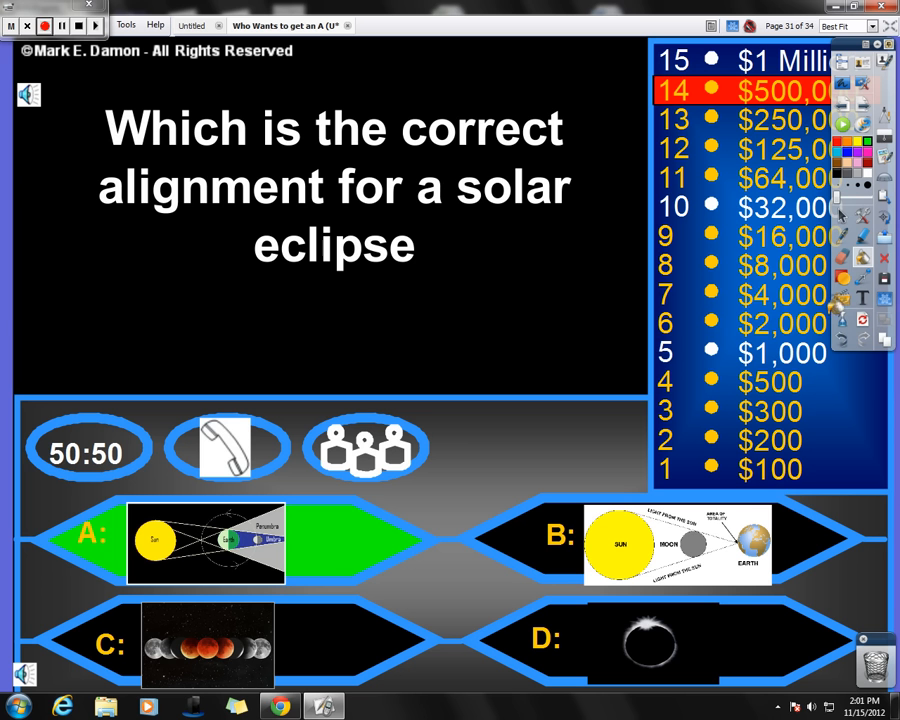
mouse_move(846, 226)
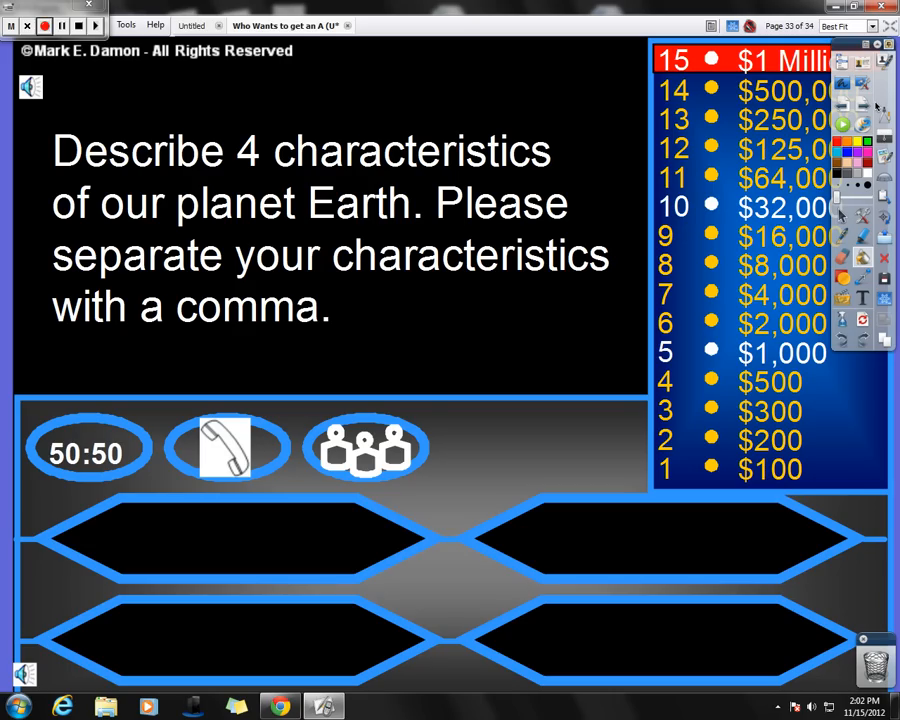
mouse_move(616, 176)
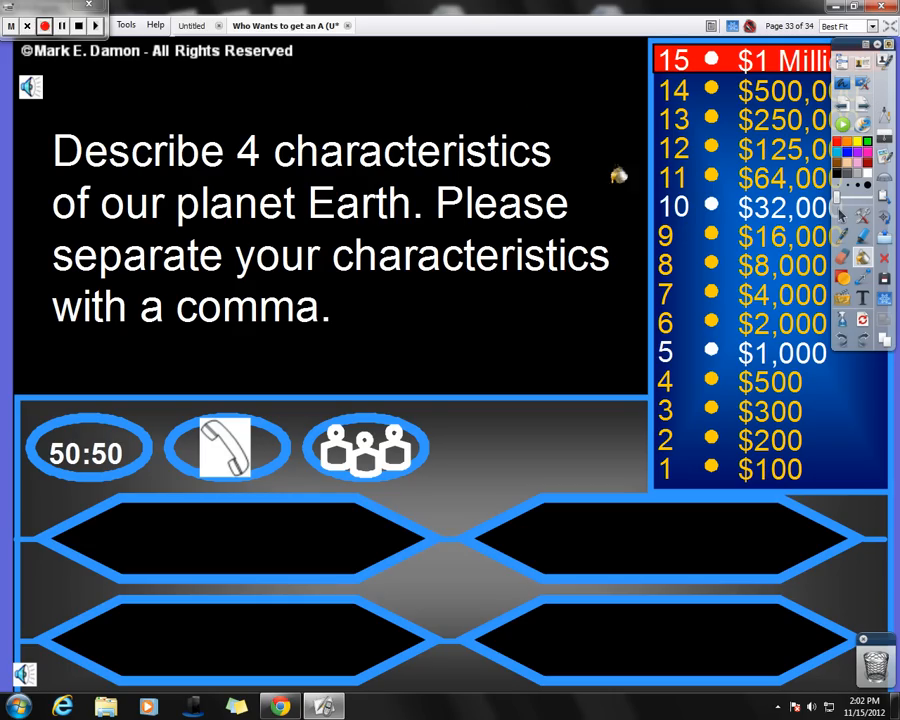
mouse_move(76, 77)
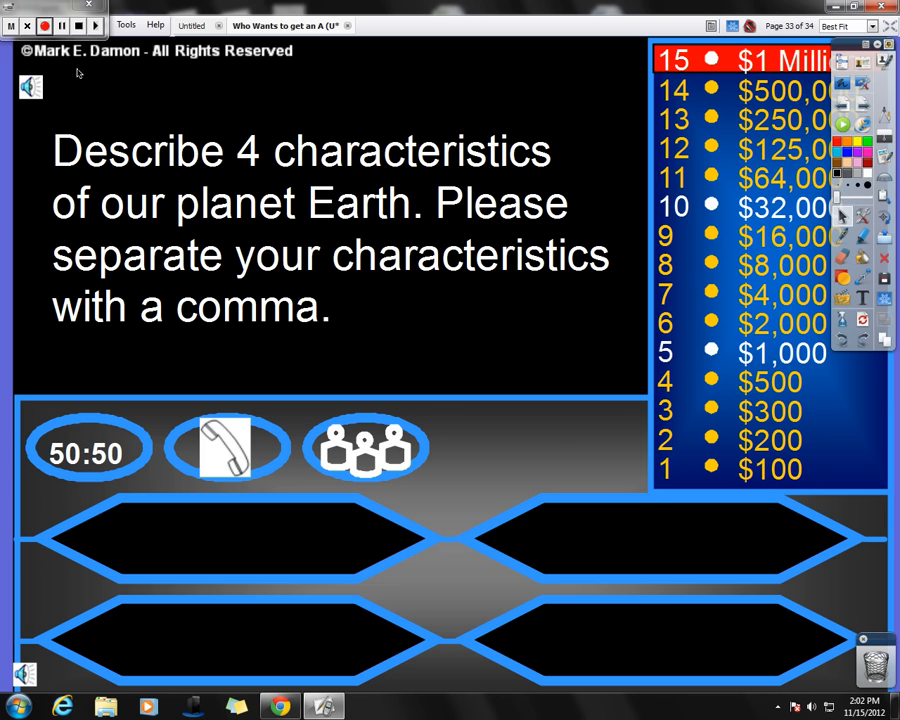